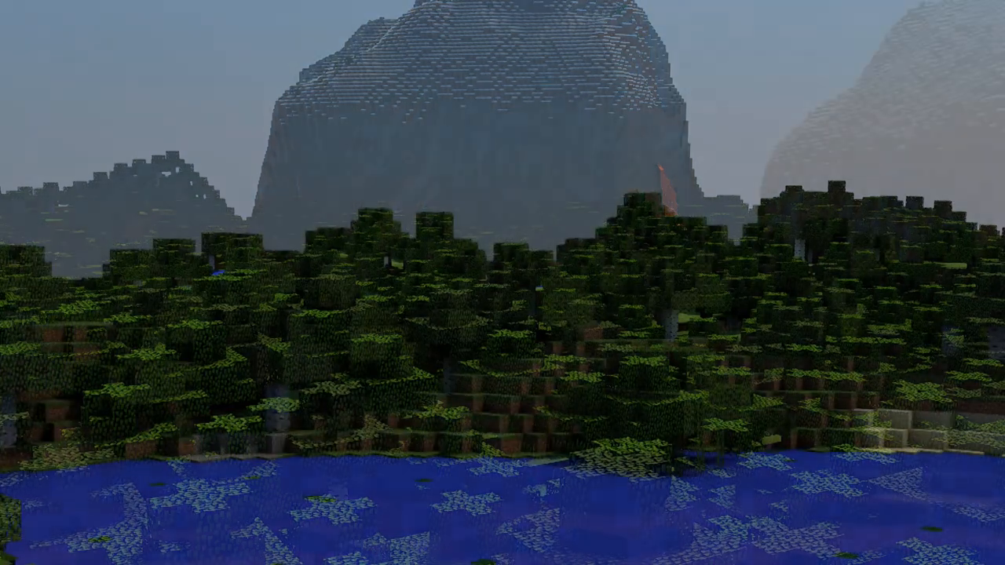
mouse_move(503, 282)
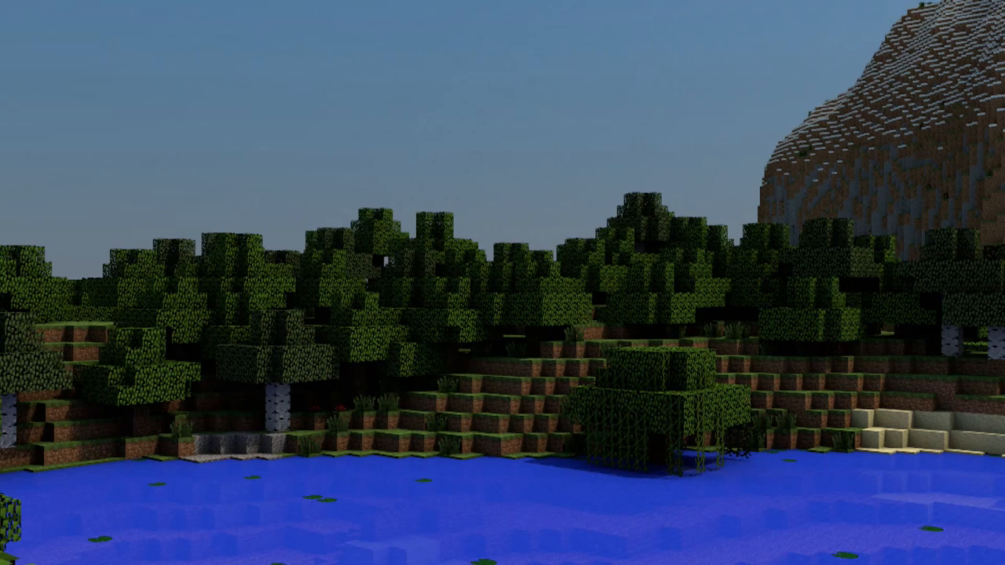
Launch Mineways and load the Example World map via File > Open World.
left_click(367, 554)
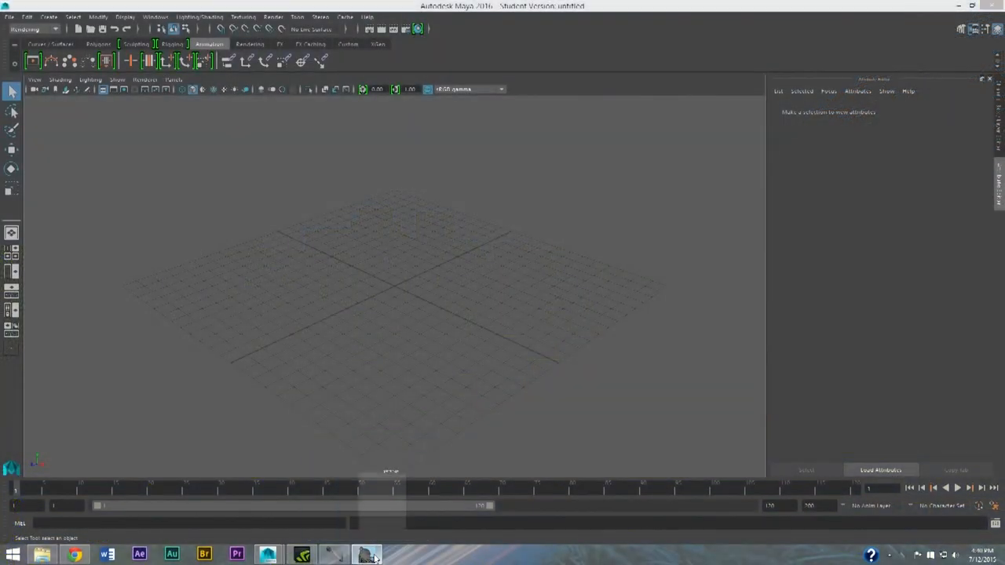
left_click(367, 554)
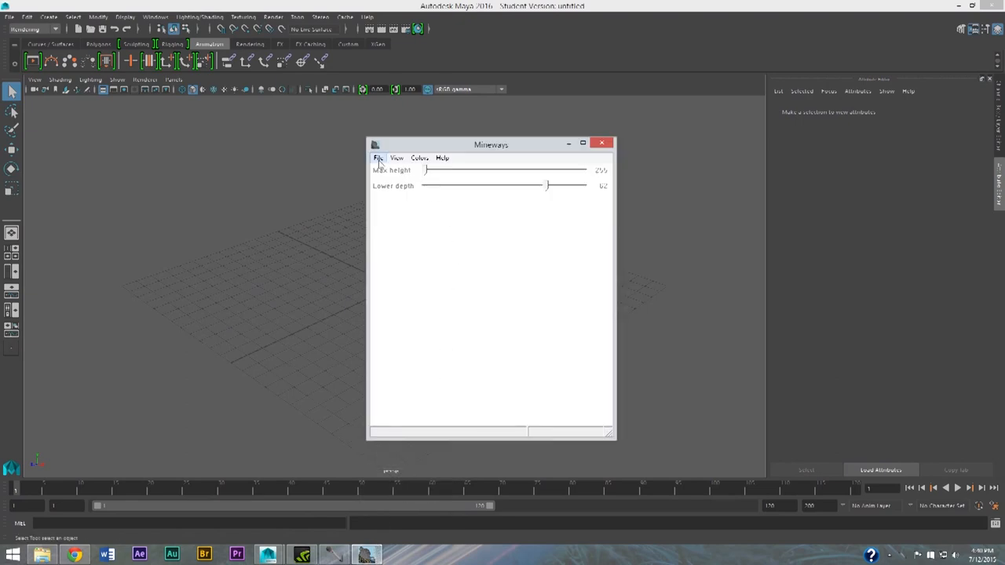
left_click(377, 157)
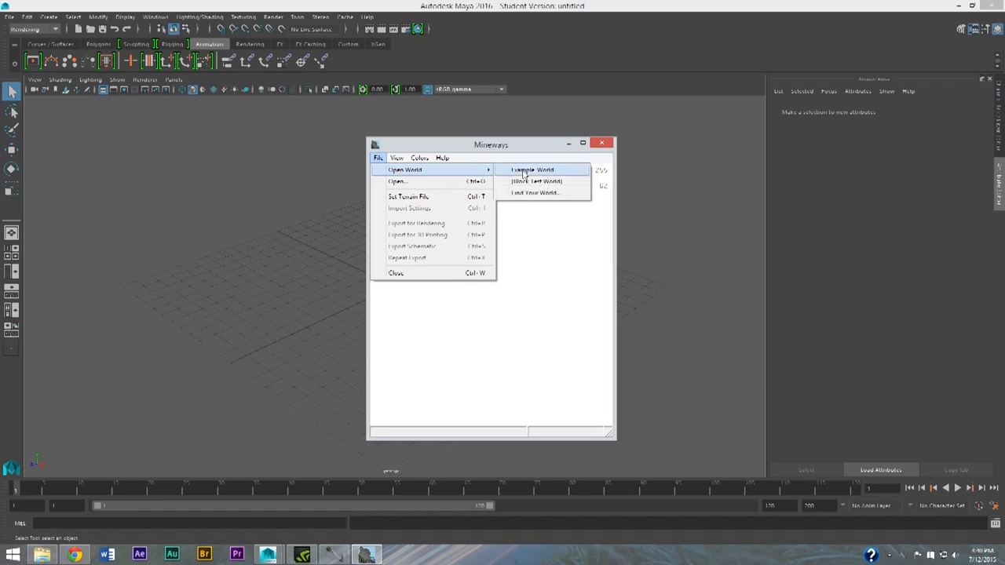
left_click(532, 169)
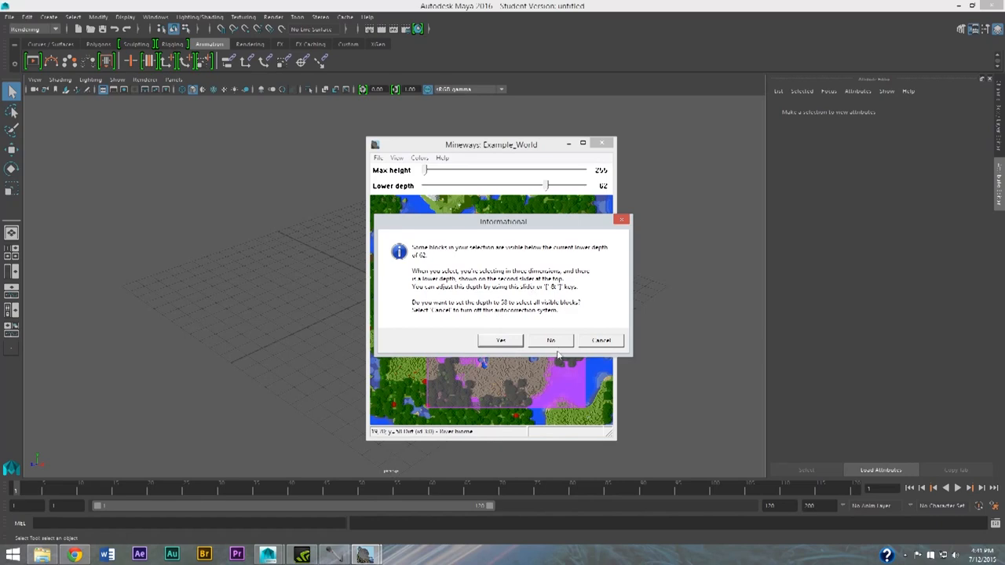
Accept the depth change and save an Export for Rendering named 'Tutorial world' in the projects folder.
left_click(499, 339)
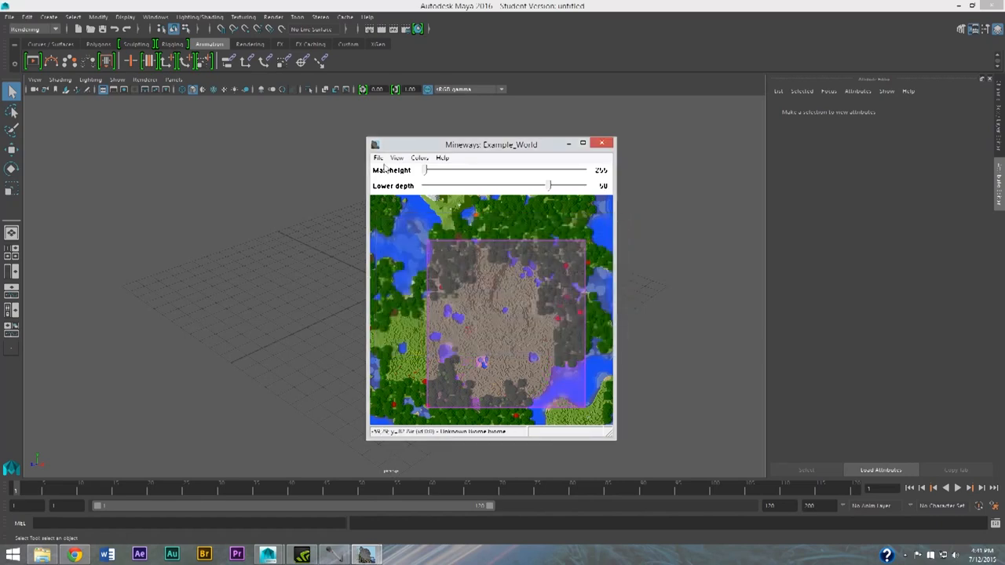
left_click(378, 157)
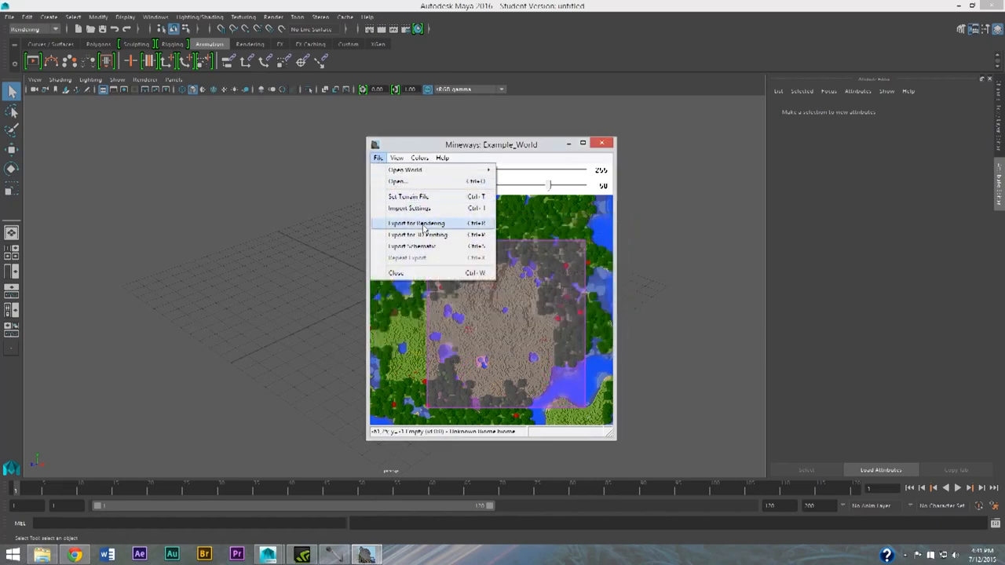
left_click(416, 223)
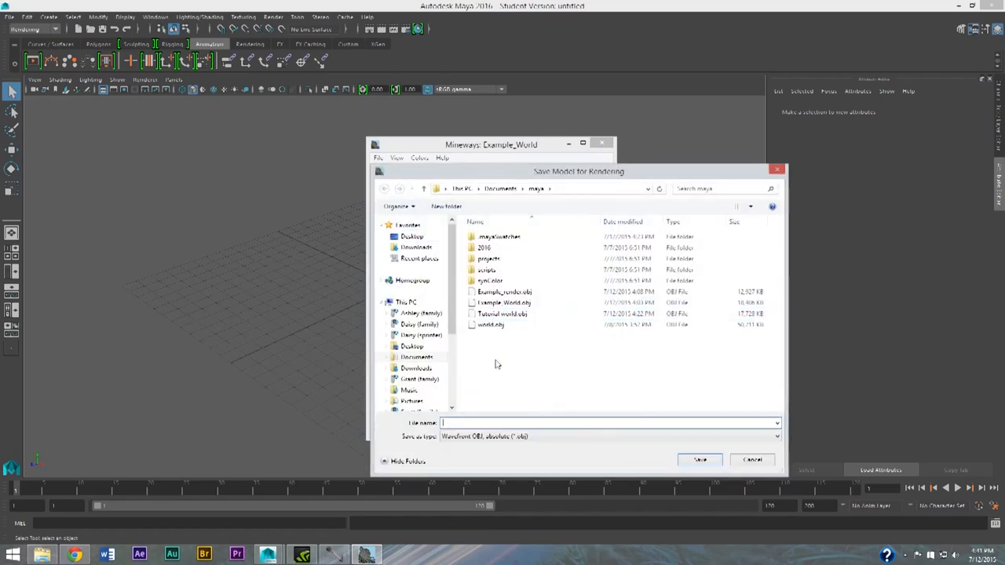
left_click(488, 259)
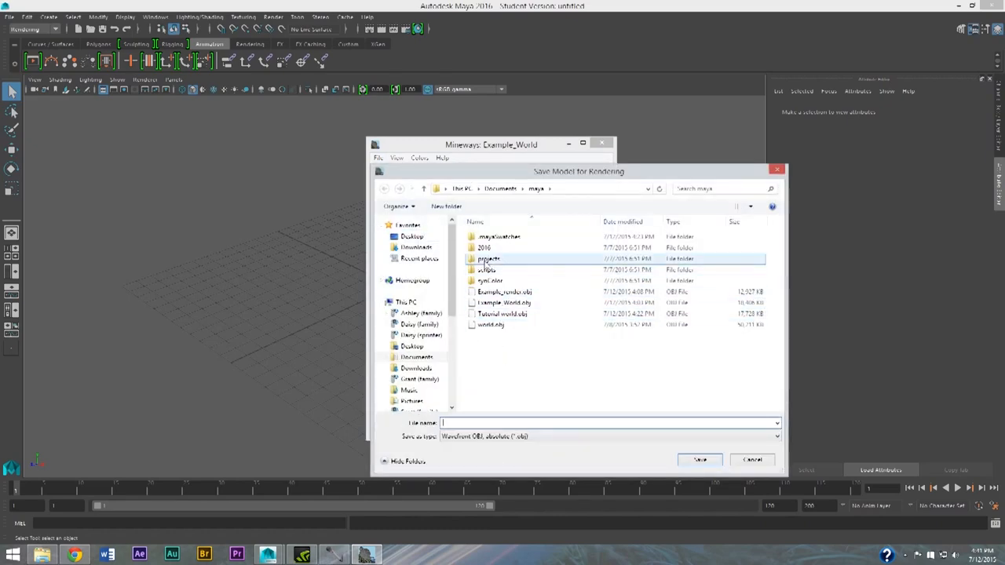
double_click(488, 258)
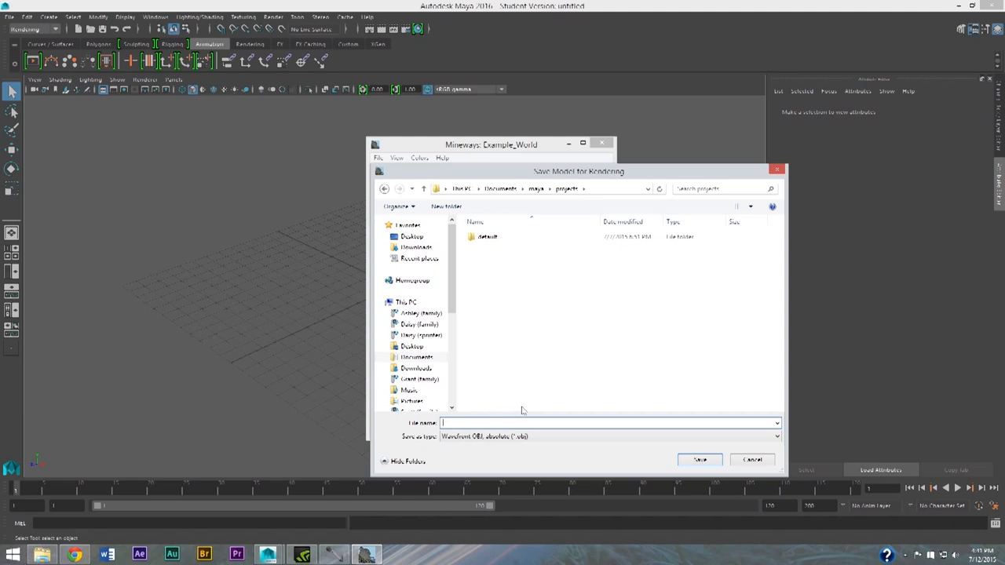
type("Tut")
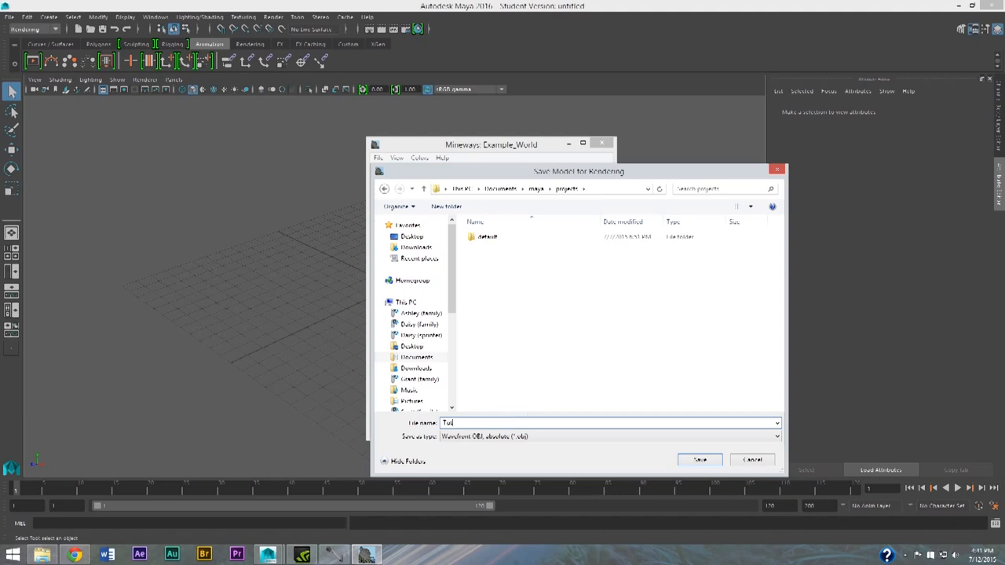
type("Tutorial world")
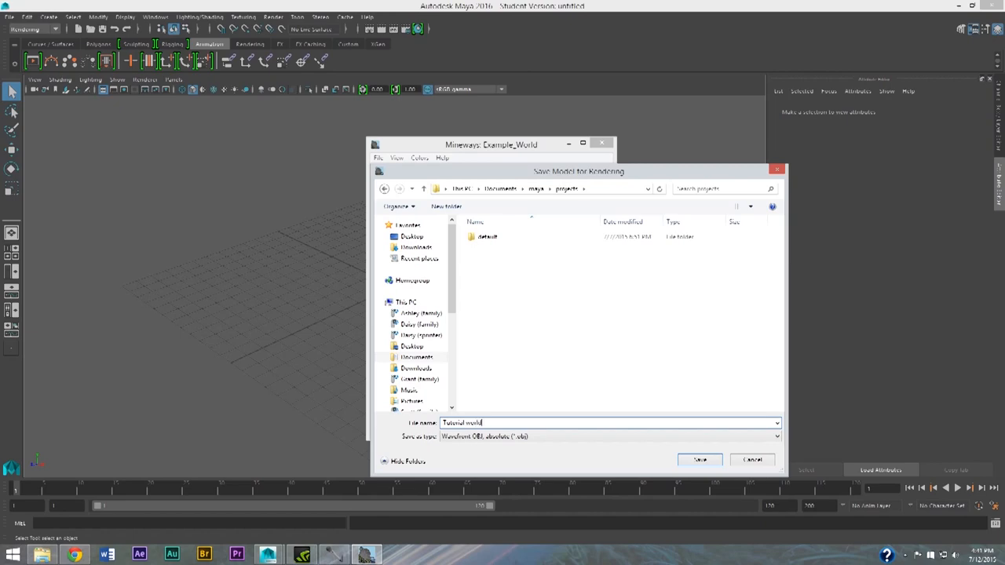
left_click(698, 458)
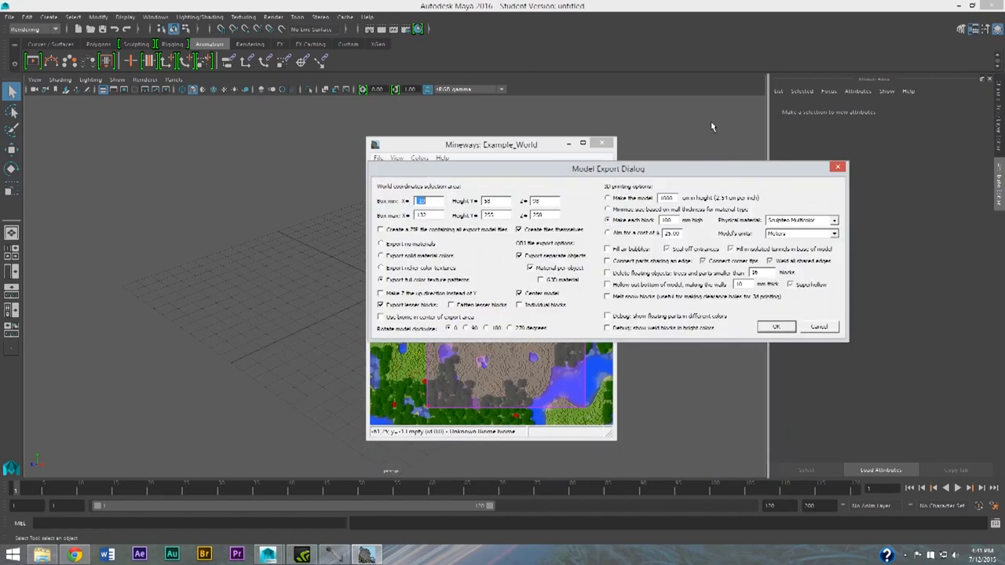
mouse_move(740, 339)
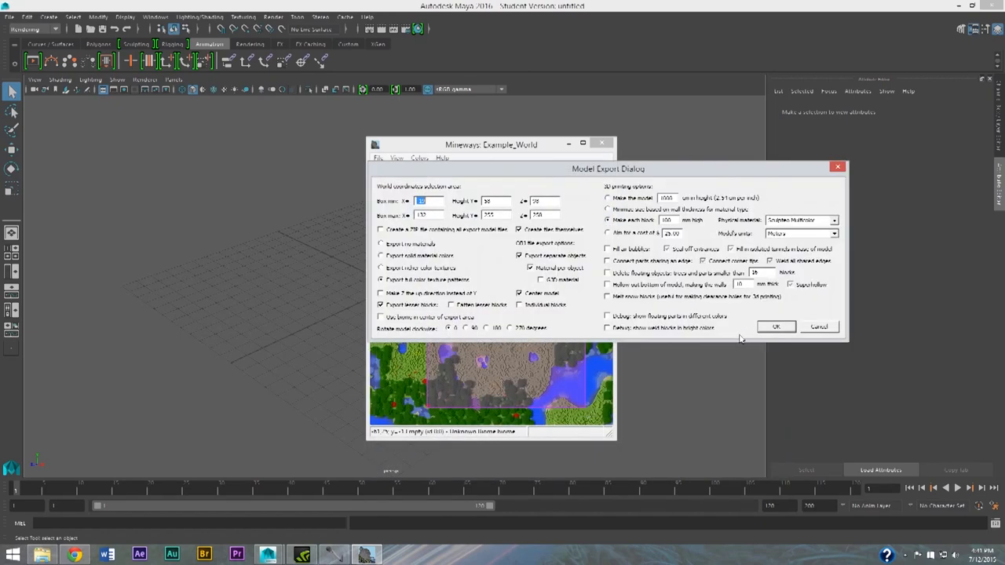
Dismiss the terrain read error, load the terrain PNG from Documents, and rerun the rendering export.
left_click(775, 326)
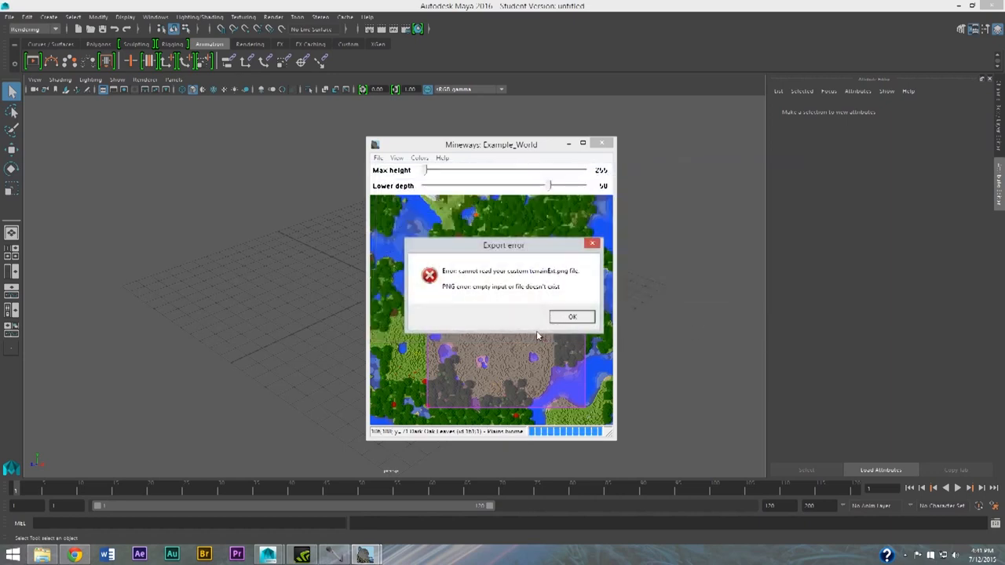
left_click(571, 317)
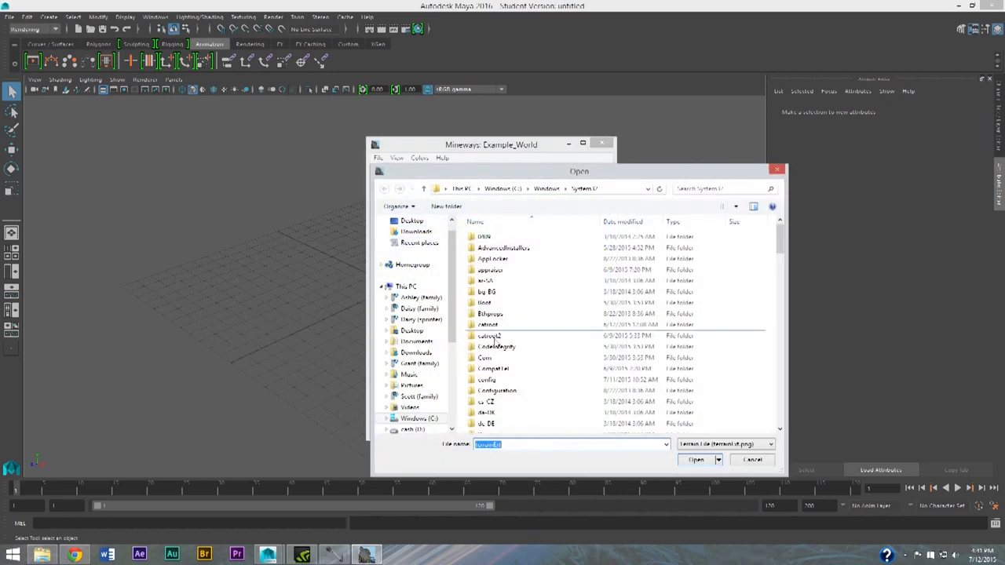
left_click(418, 232)
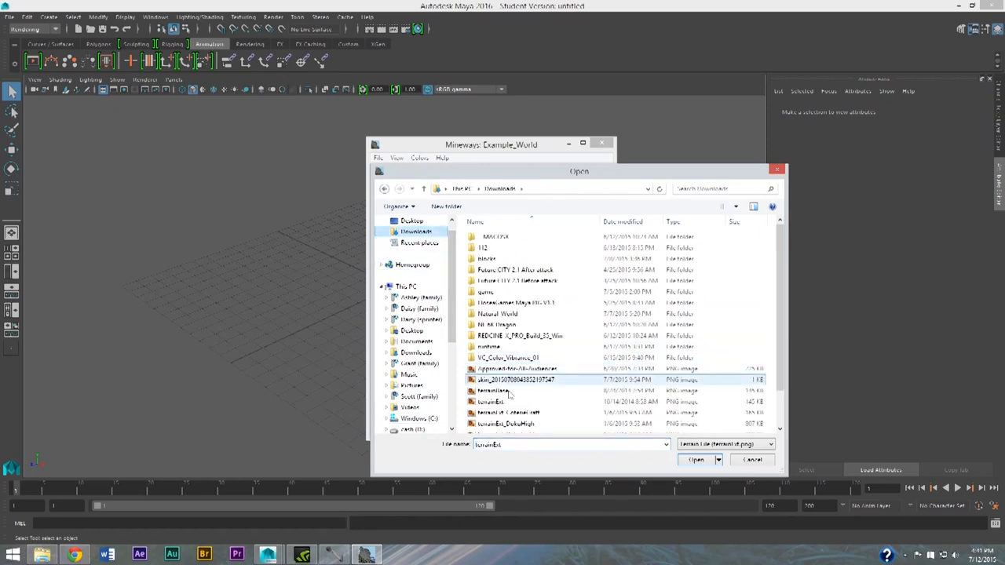
left_click(695, 460)
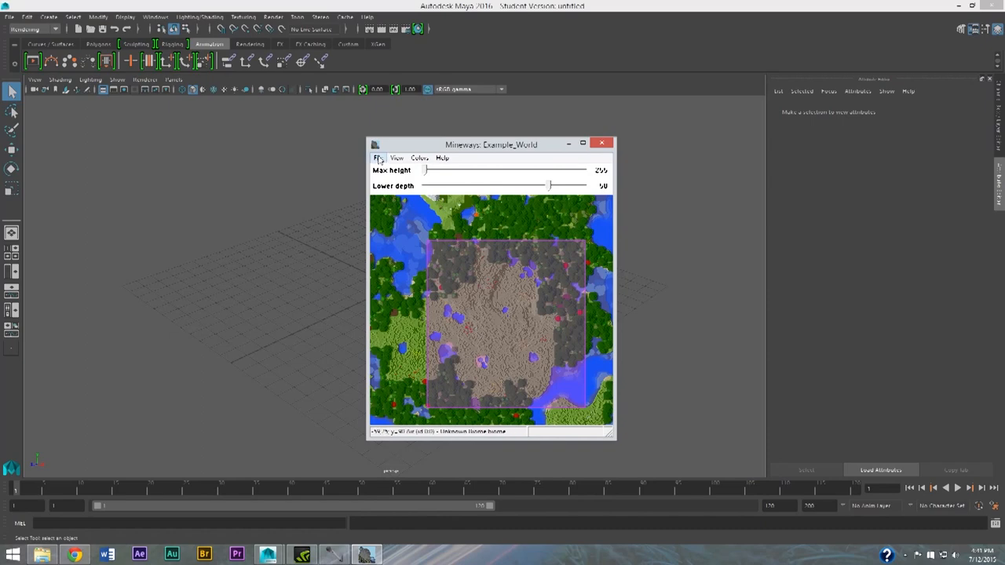
left_click(380, 157)
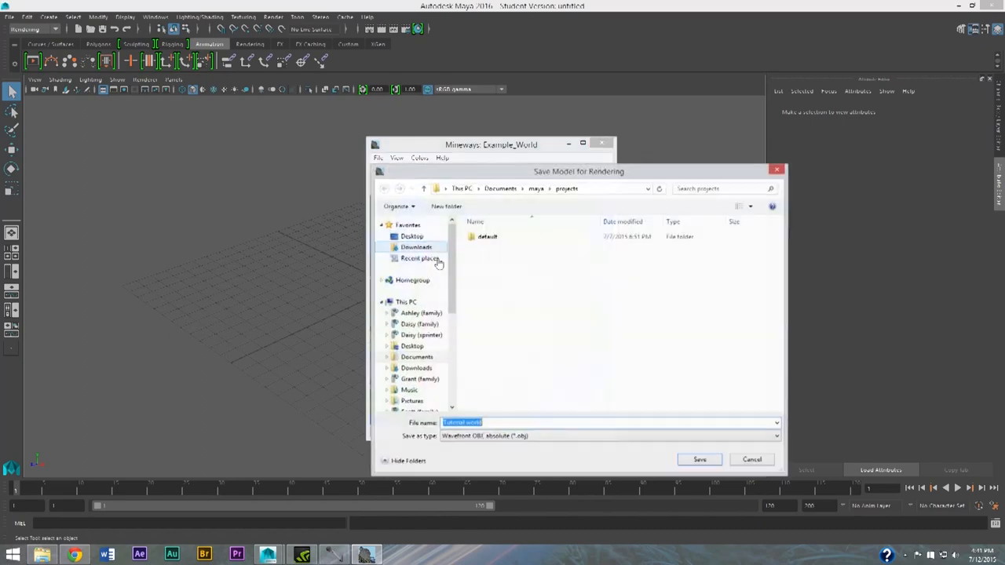
left_click(699, 459)
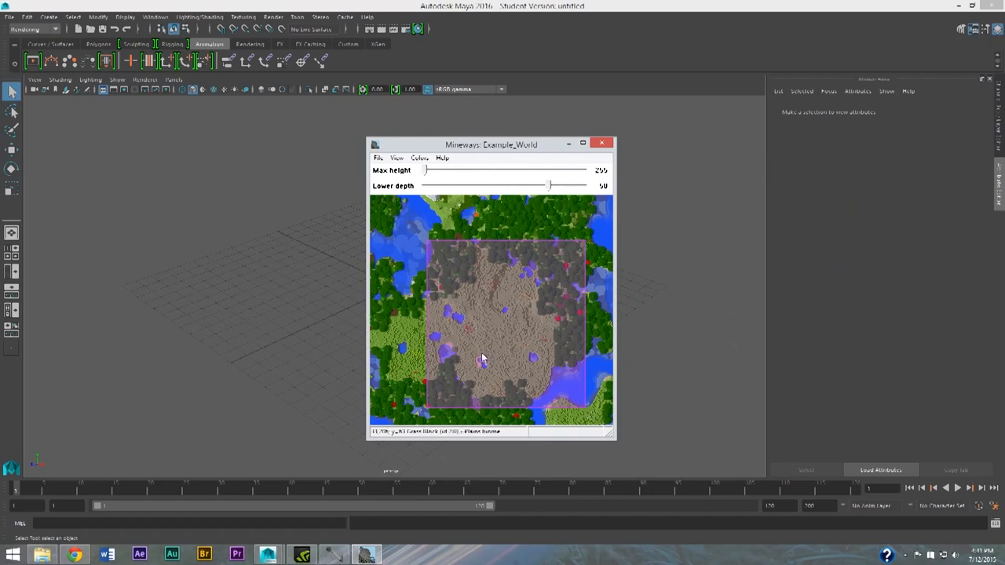
mouse_move(353, 174)
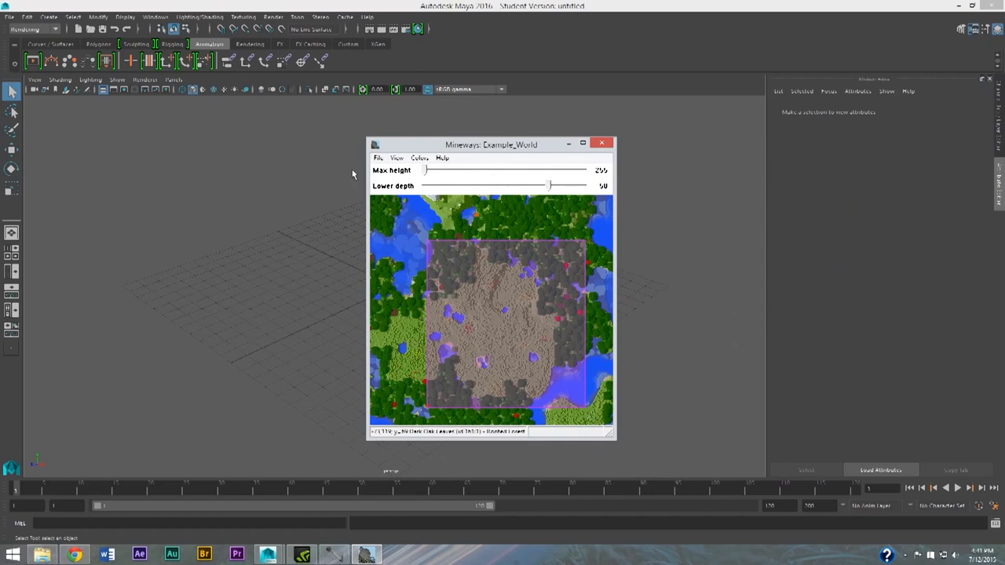
Import the exported Mineways OBJ from the Maya projects folder into the scene.
left_click(602, 143)
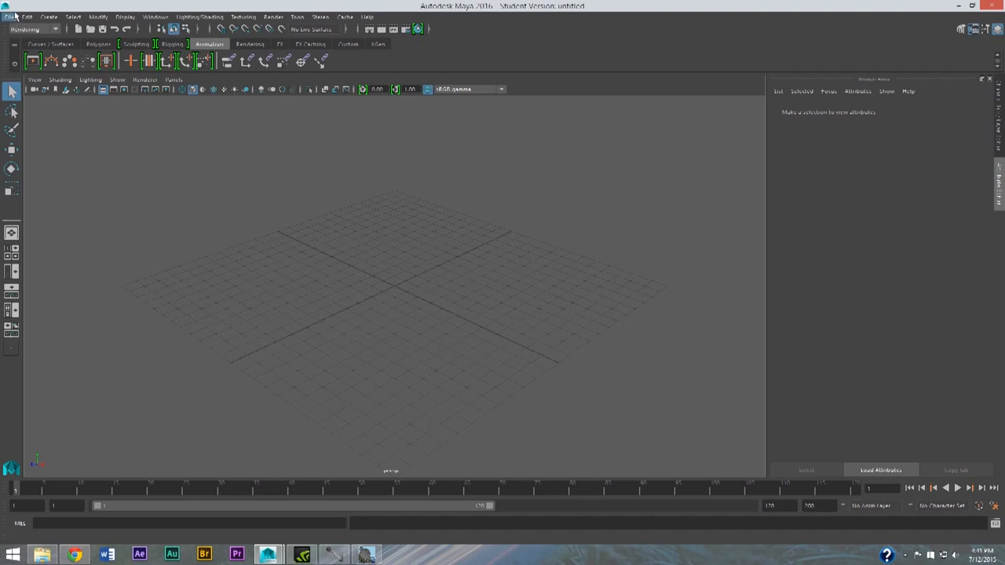
left_click(9, 16)
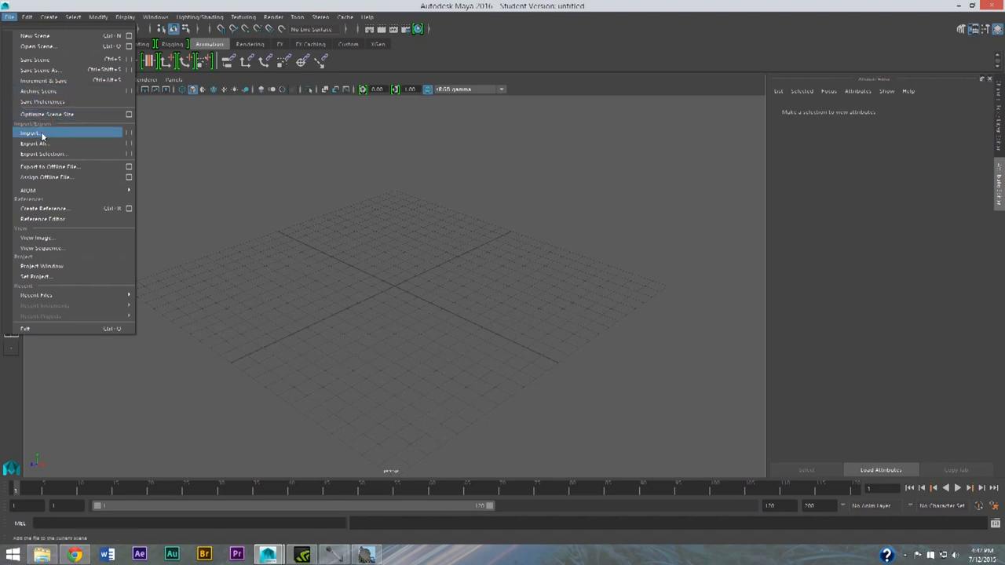
left_click(30, 132)
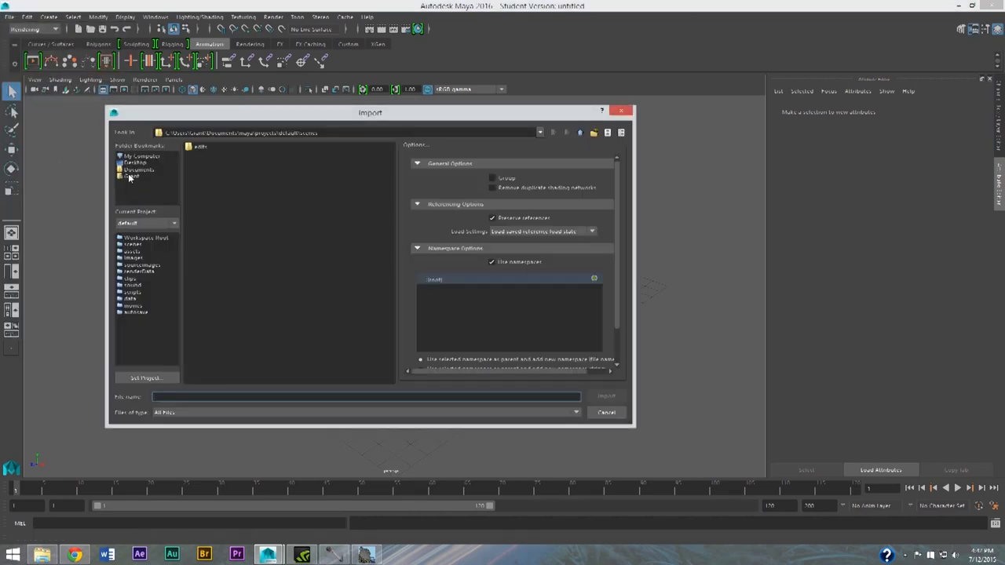
left_click(138, 170)
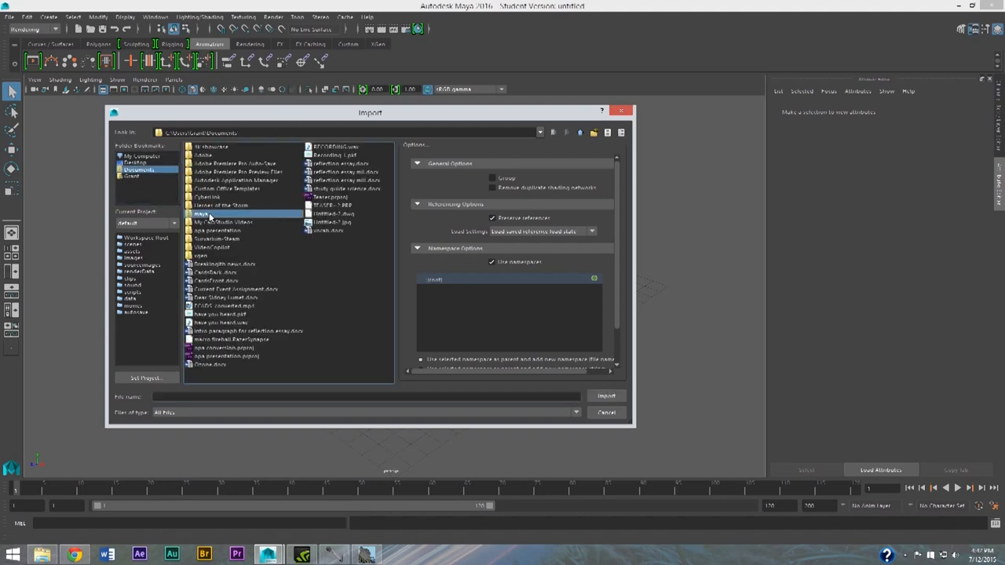
double_click(202, 214)
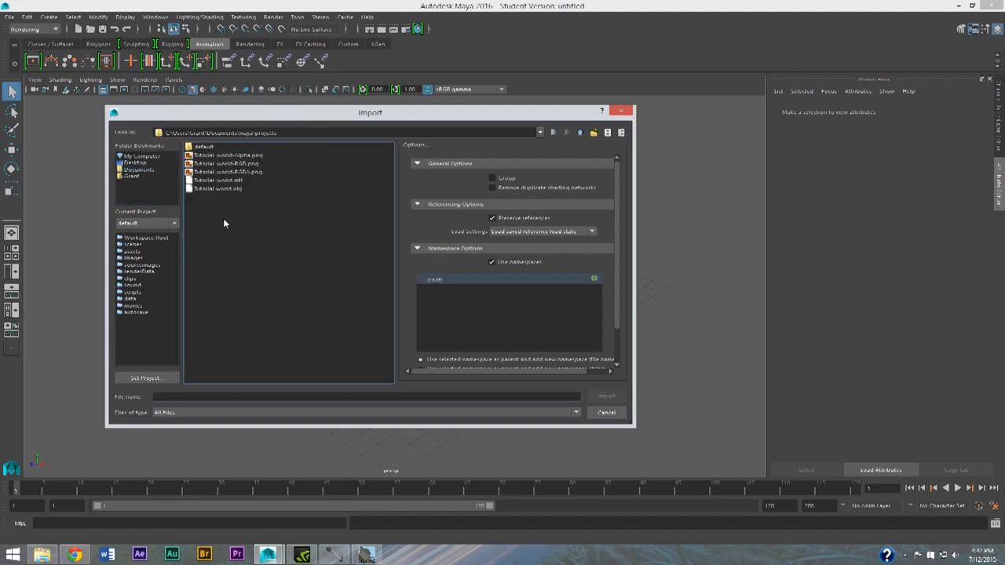
mouse_move(229, 194)
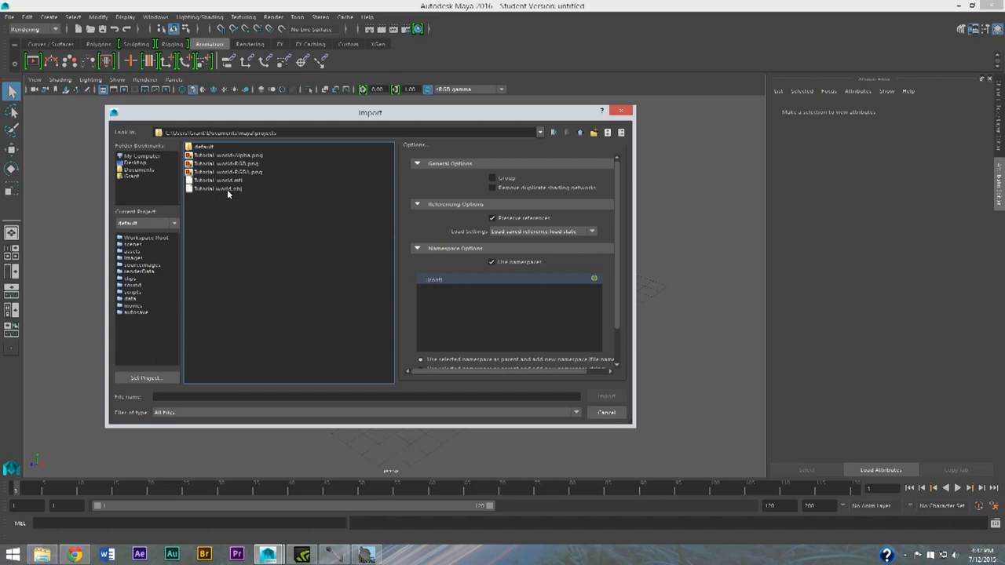
left_click(606, 396)
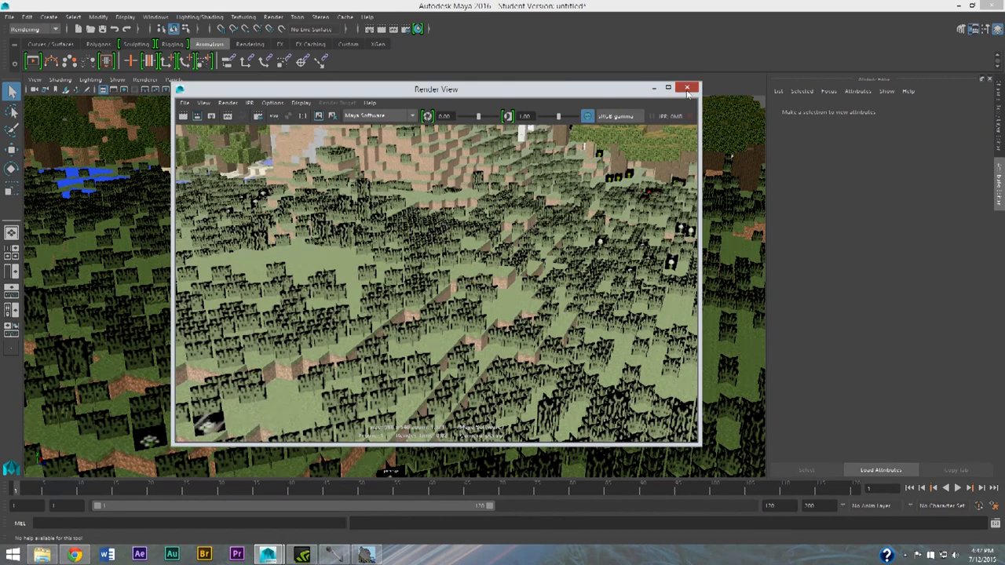
Close the Render View after the test render of the imported world.
left_click(687, 88)
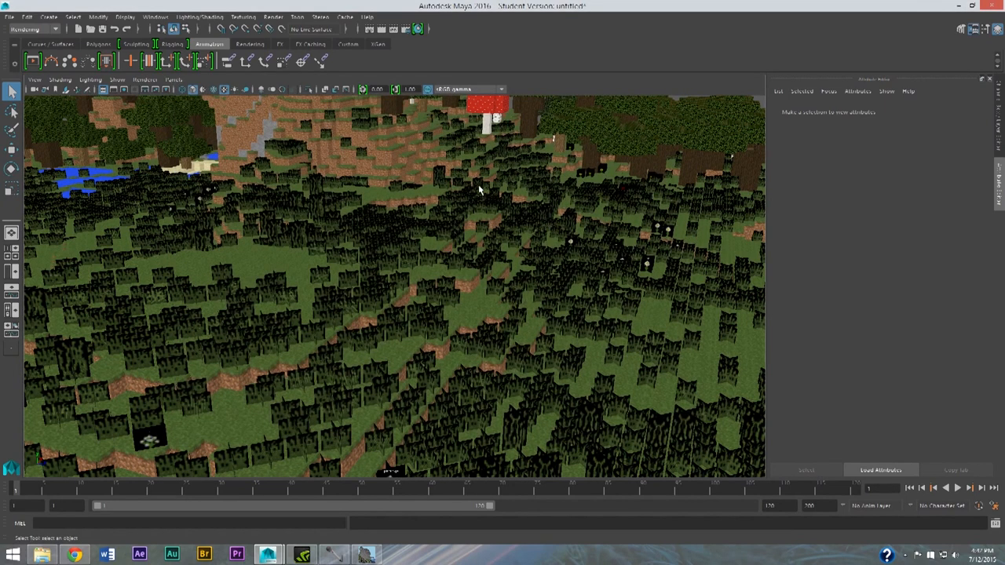
mouse_move(647, 273)
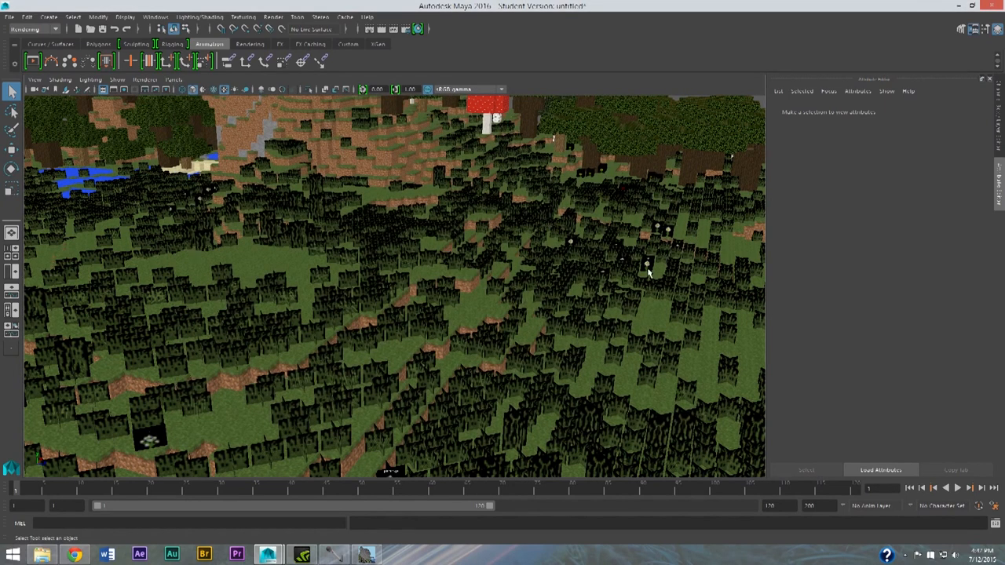
mouse_move(562, 254)
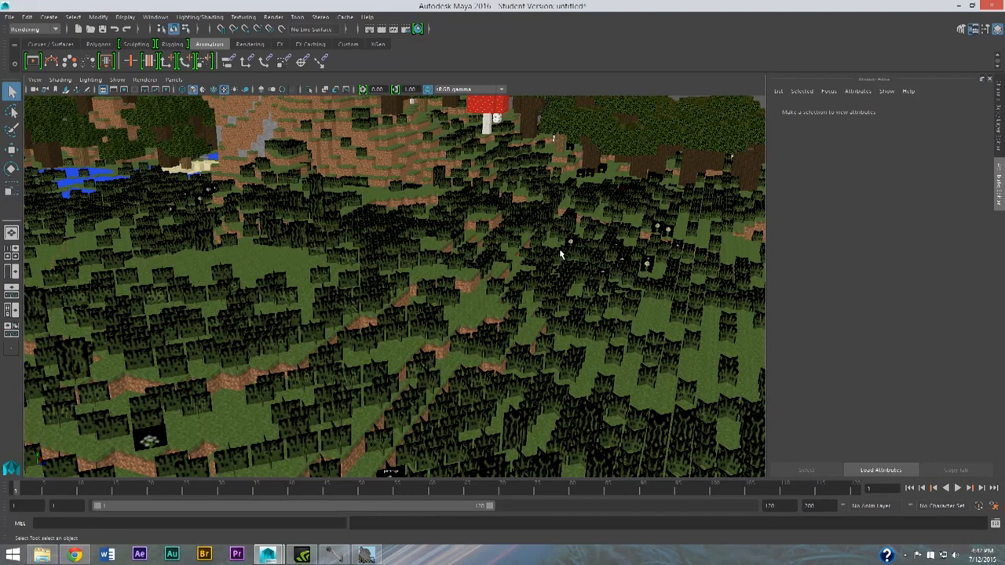
mouse_move(380, 201)
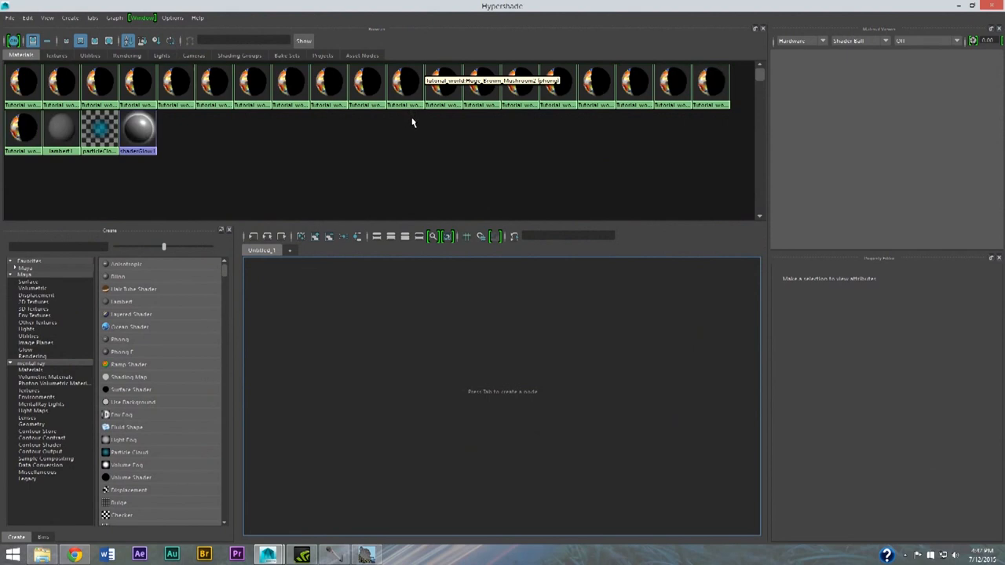
mouse_move(176, 82)
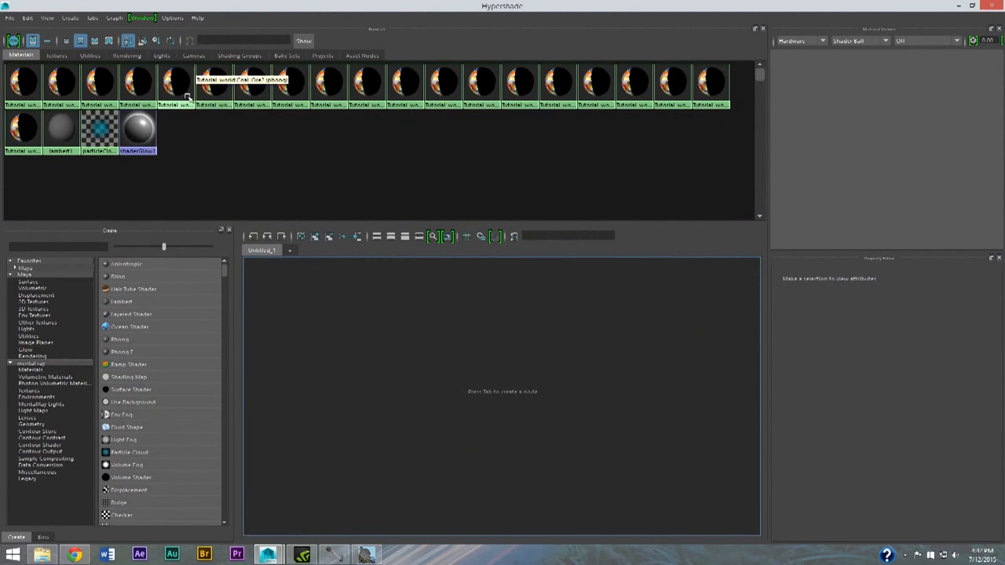
mouse_move(24, 129)
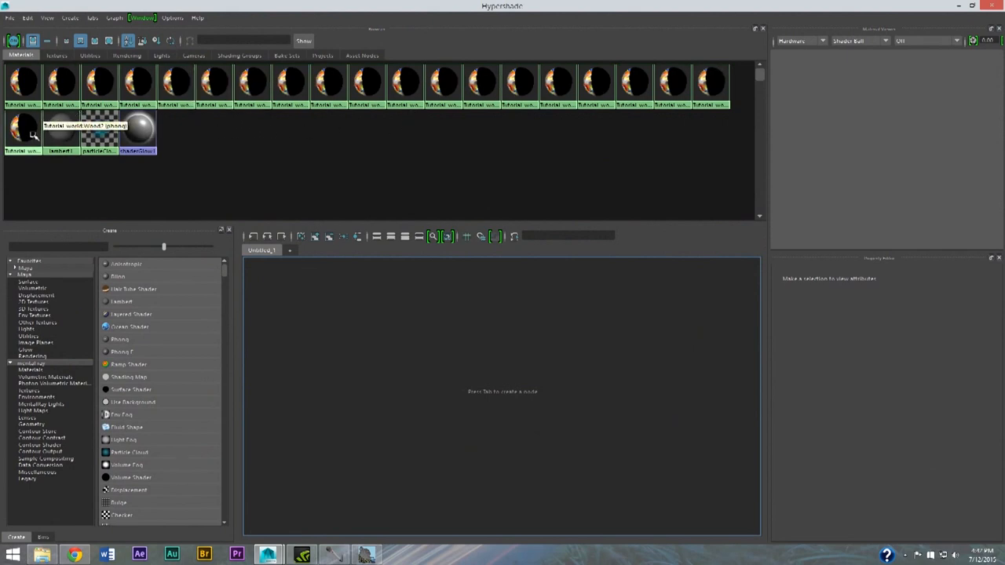
mouse_move(671, 89)
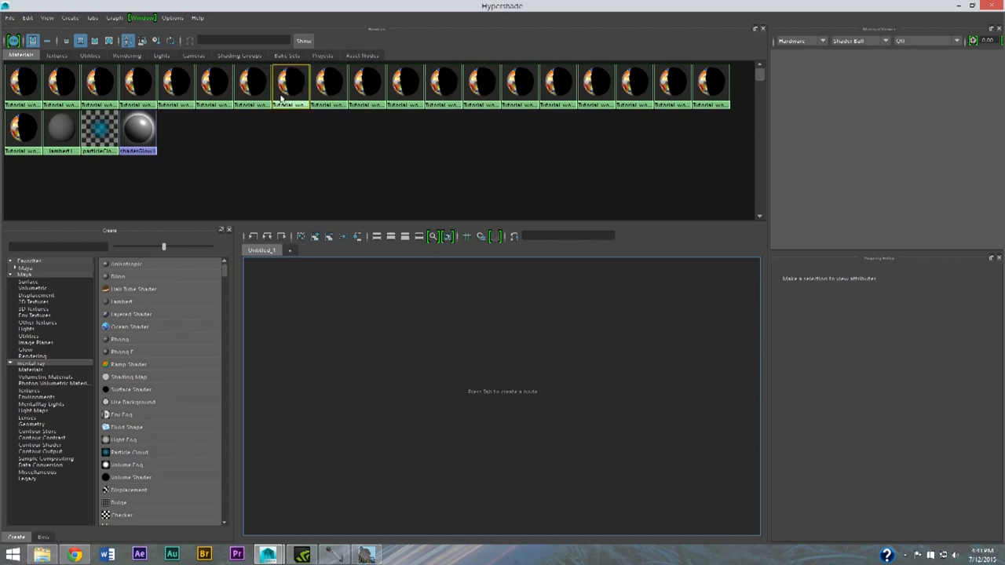
Select the grass phong material in Hypershade to show its attributes.
left_click(289, 82)
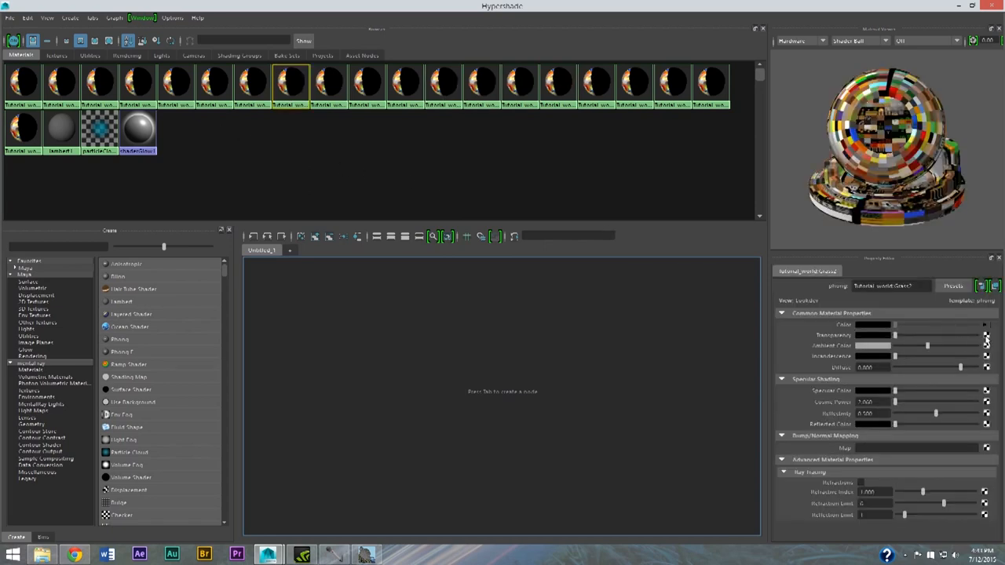
mouse_move(986, 339)
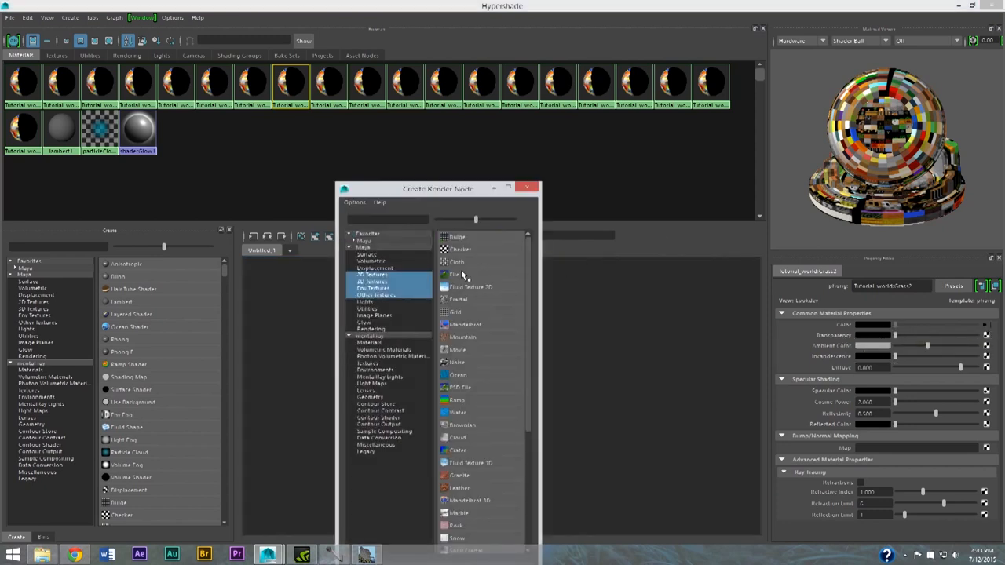
Create a File node loaded with the Tutorial world texture PNG and set its Filter Type to Off.
left_click(455, 273)
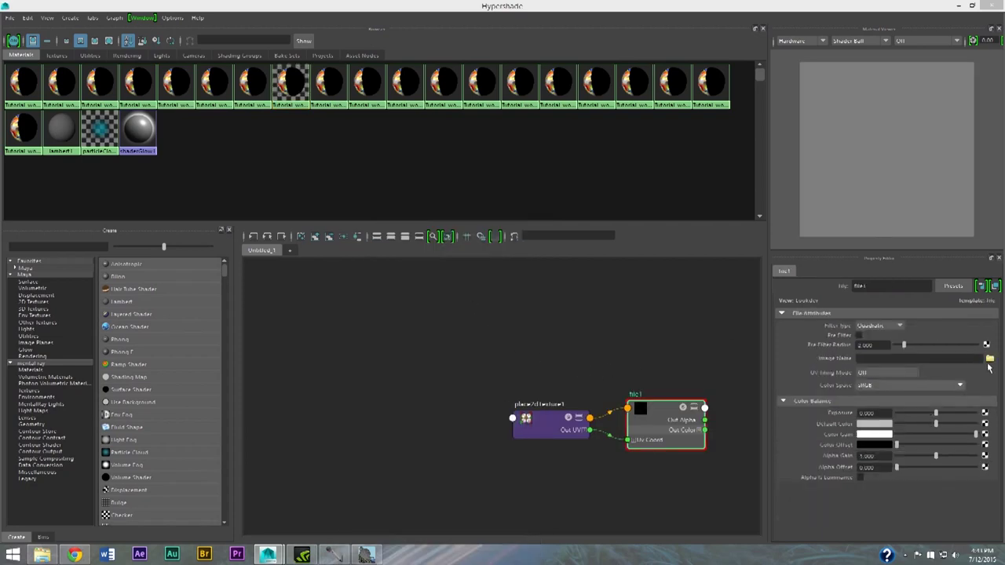
left_click(987, 358)
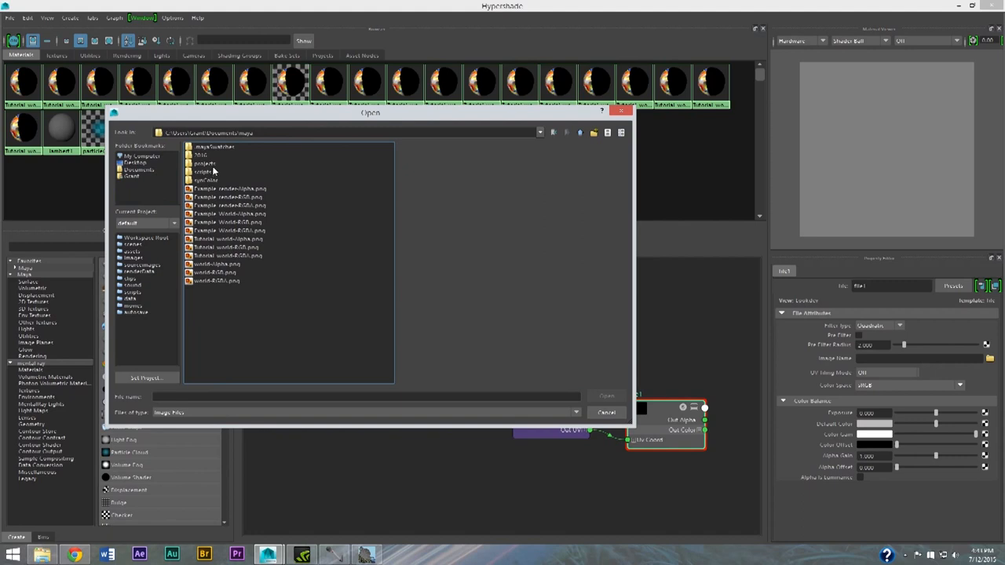
left_click(206, 163)
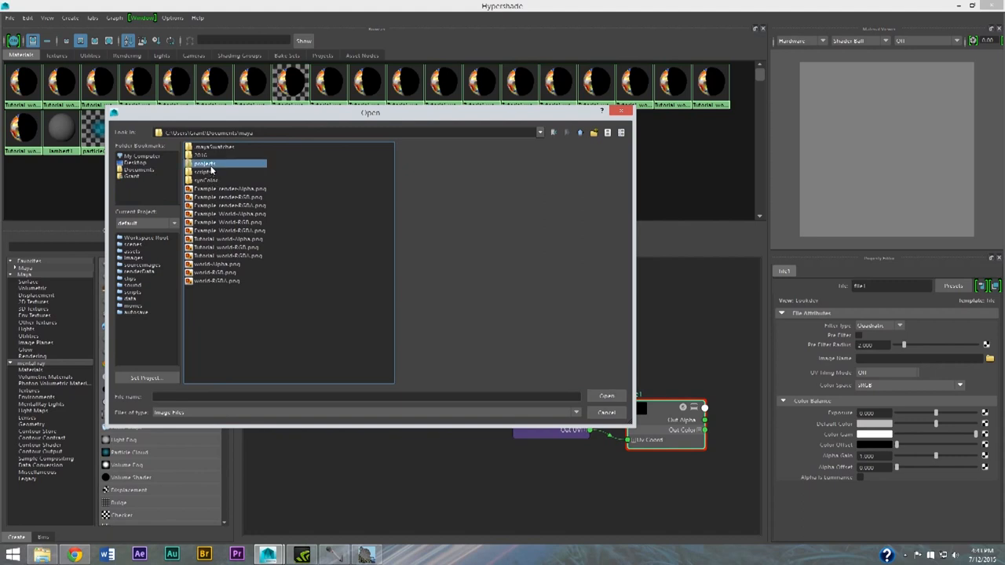
double_click(204, 164)
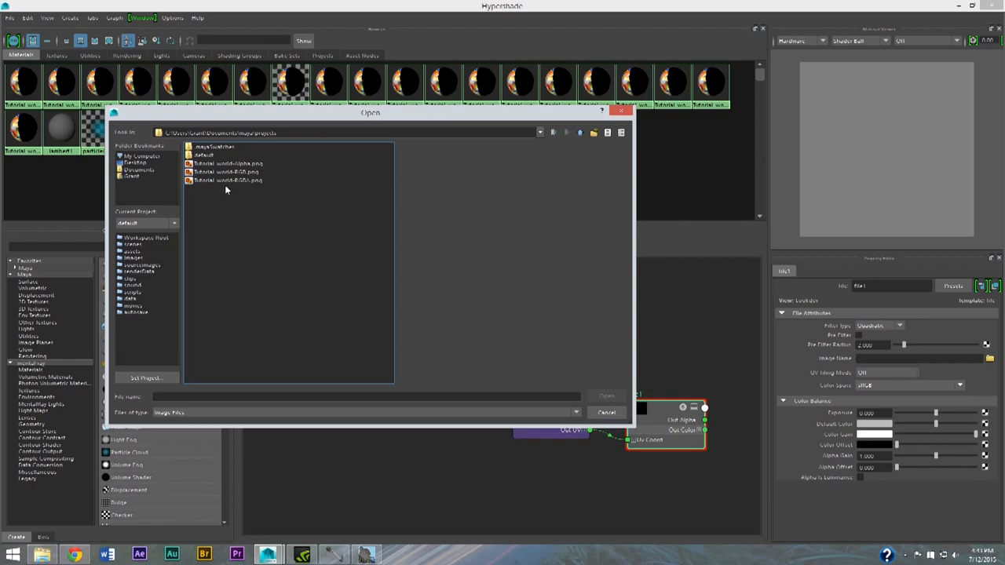
mouse_move(253, 188)
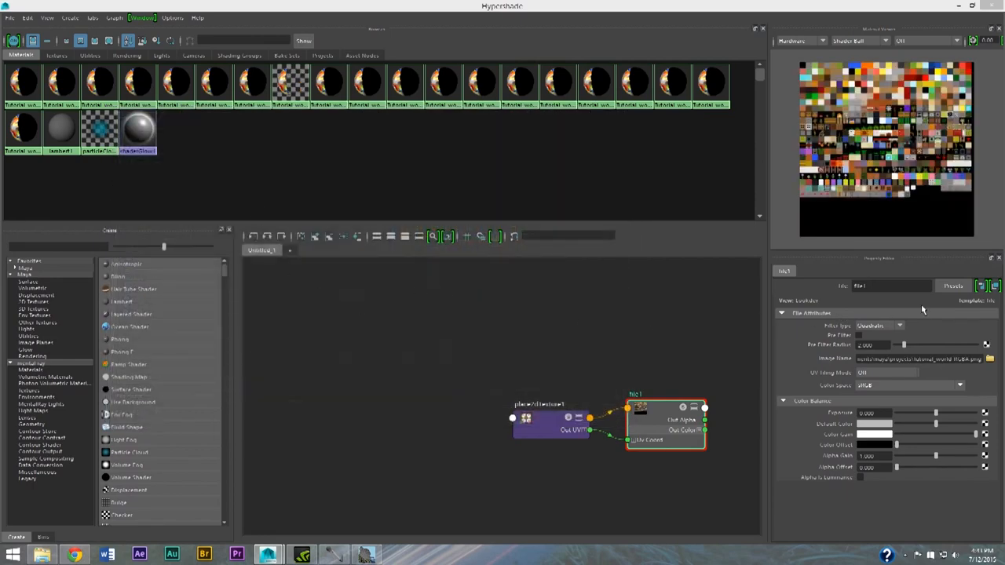
left_click(897, 325)
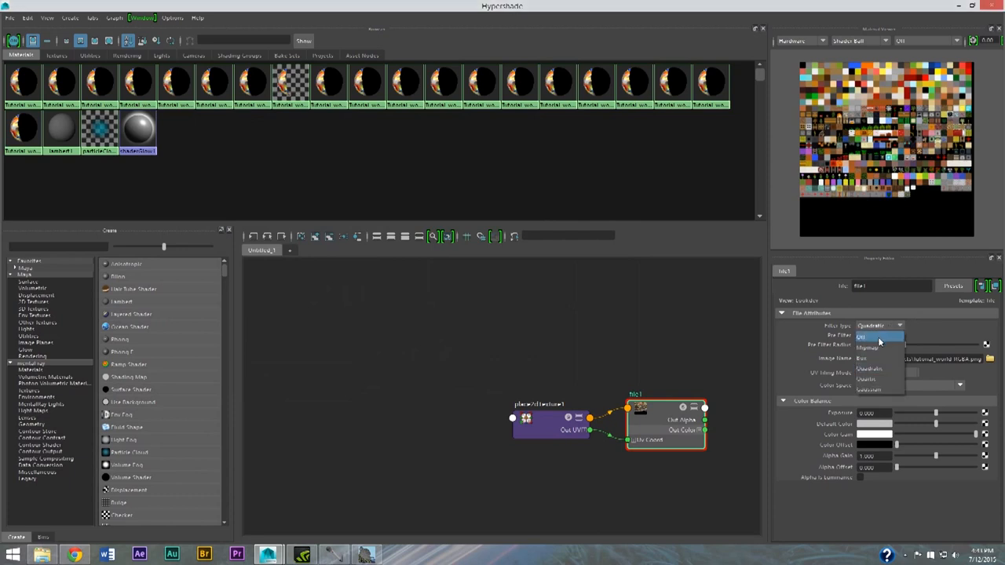
left_click(862, 336)
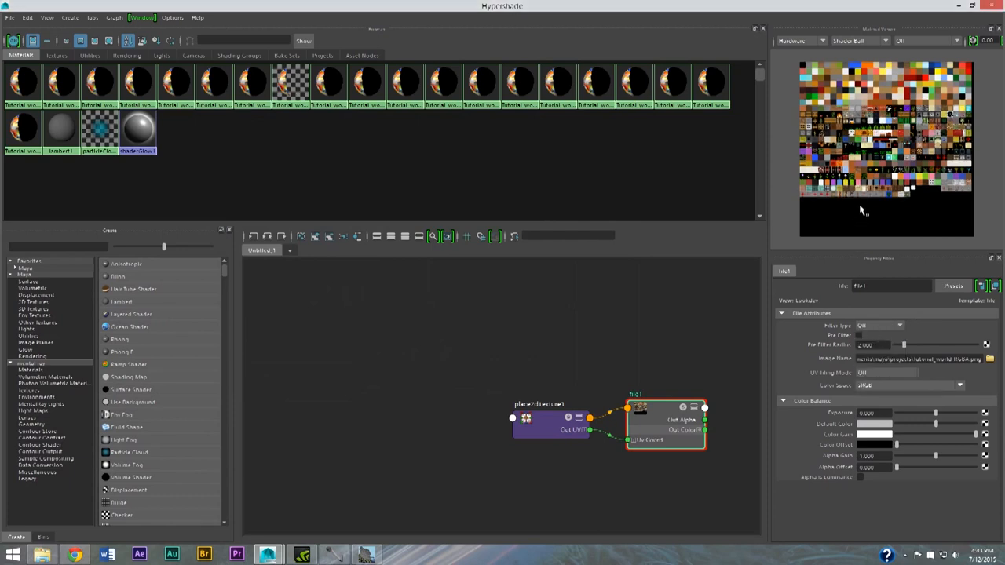
mouse_move(141, 89)
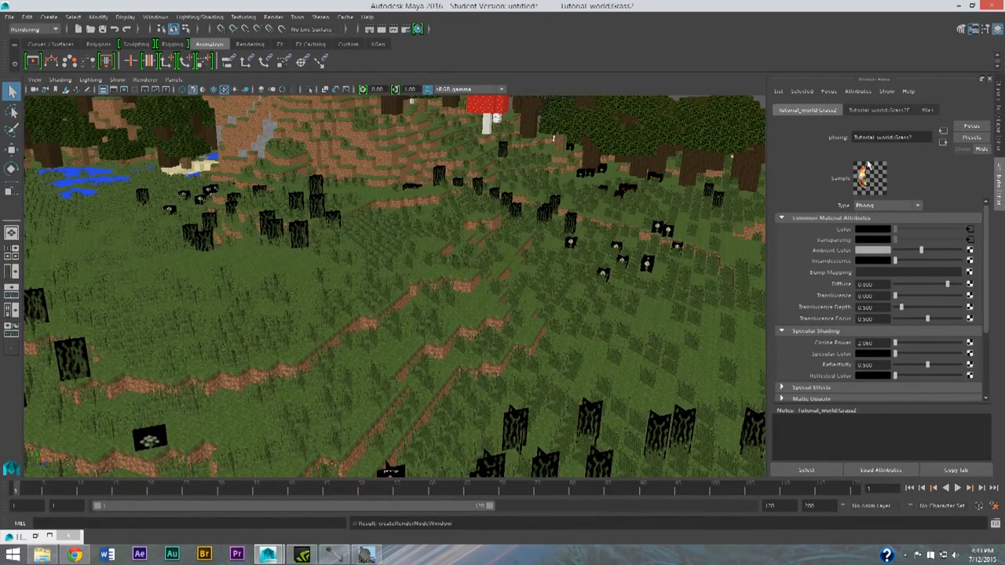
mouse_move(594, 306)
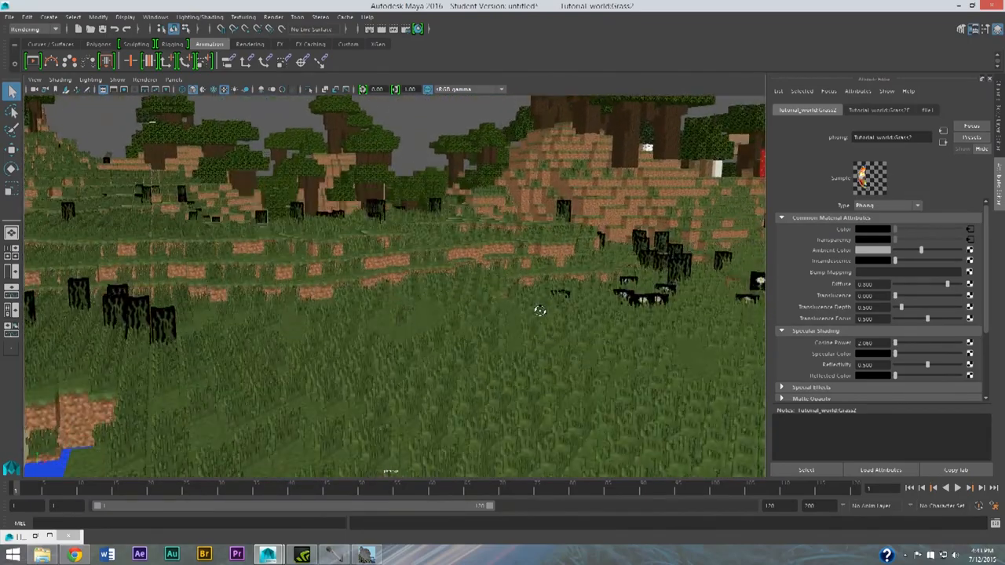
Move the view in close to the blurry tall grass blocks.
left_click_drag(540, 311, 464, 320)
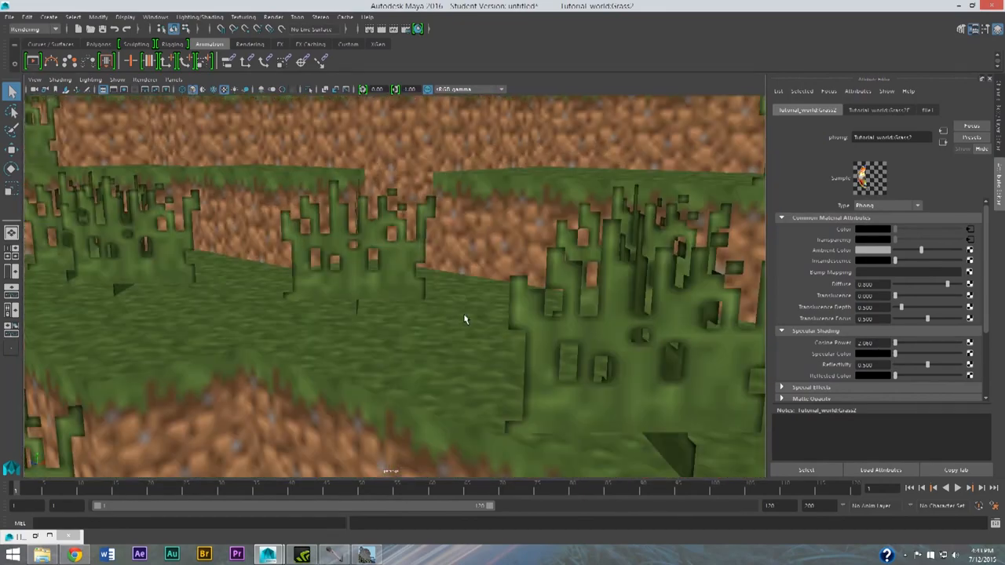
mouse_move(490, 298)
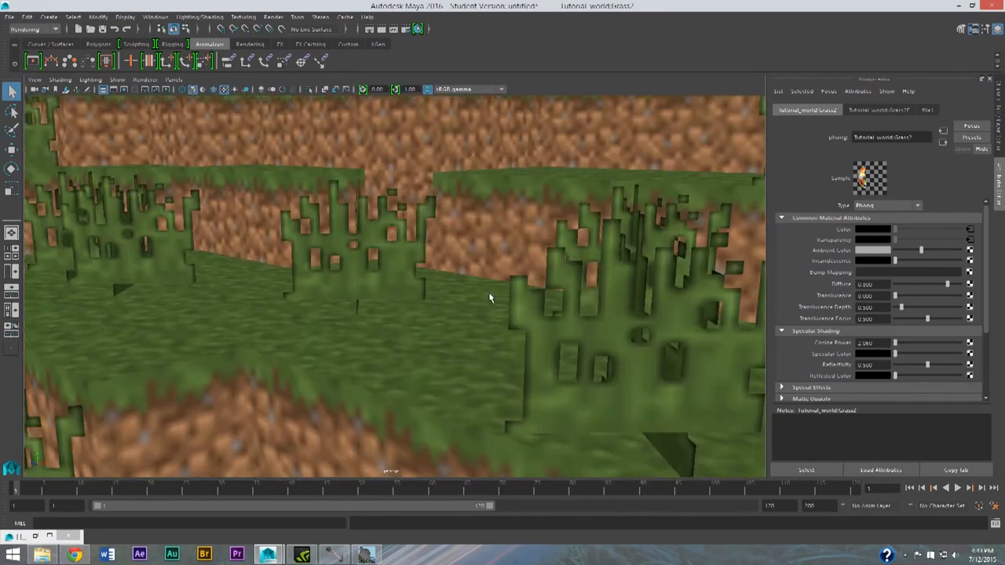
mouse_move(496, 311)
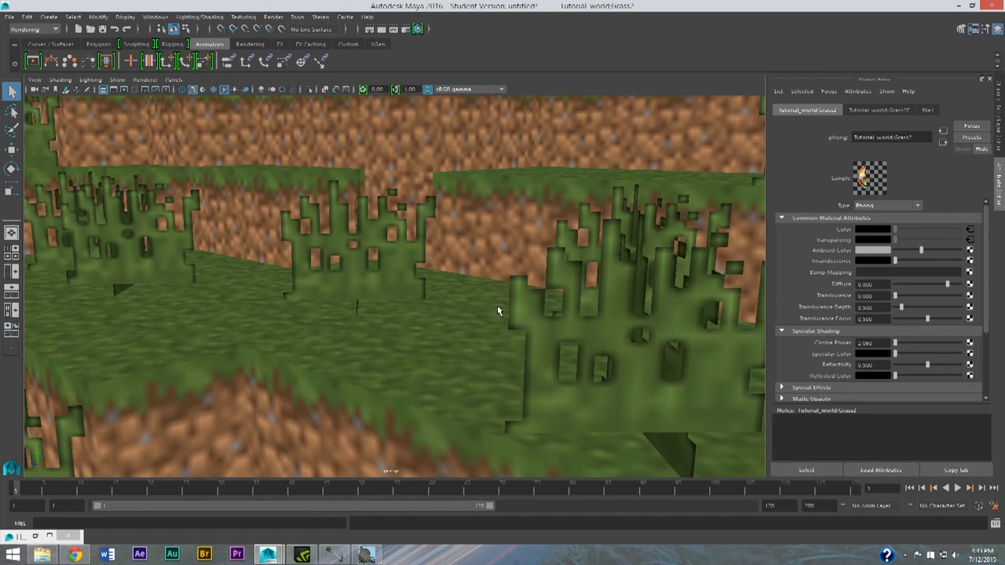
mouse_move(561, 288)
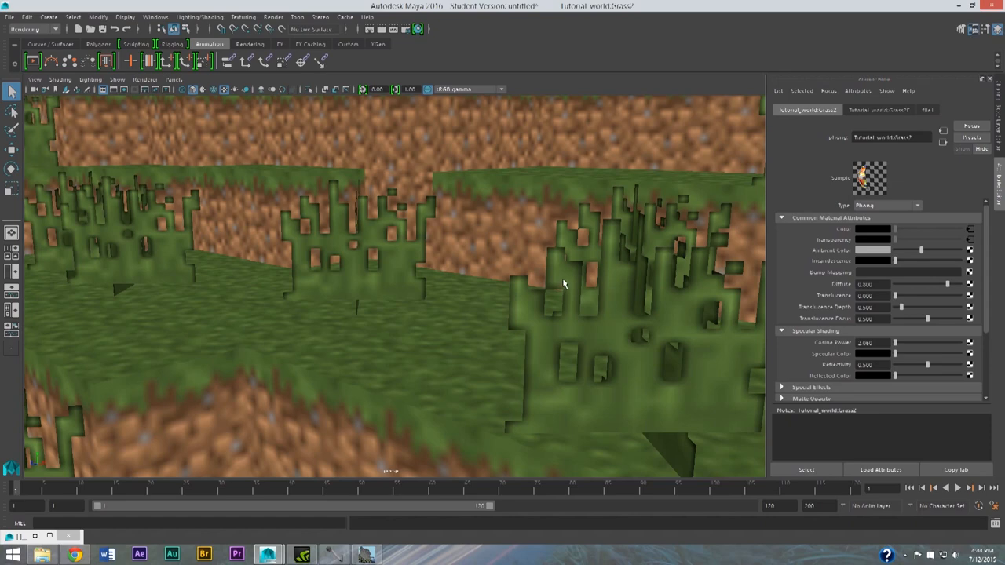
mouse_move(615, 286)
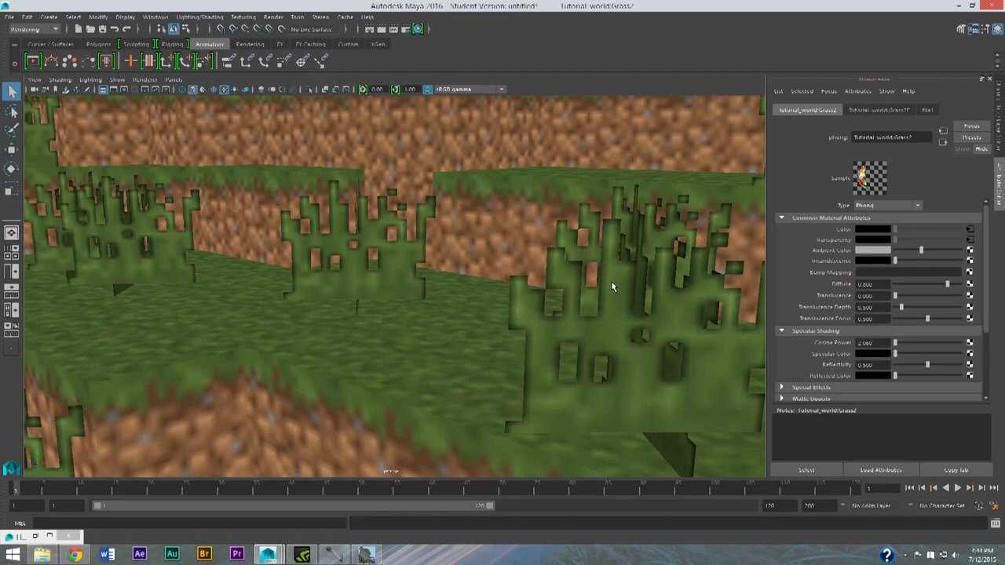
mouse_move(869, 118)
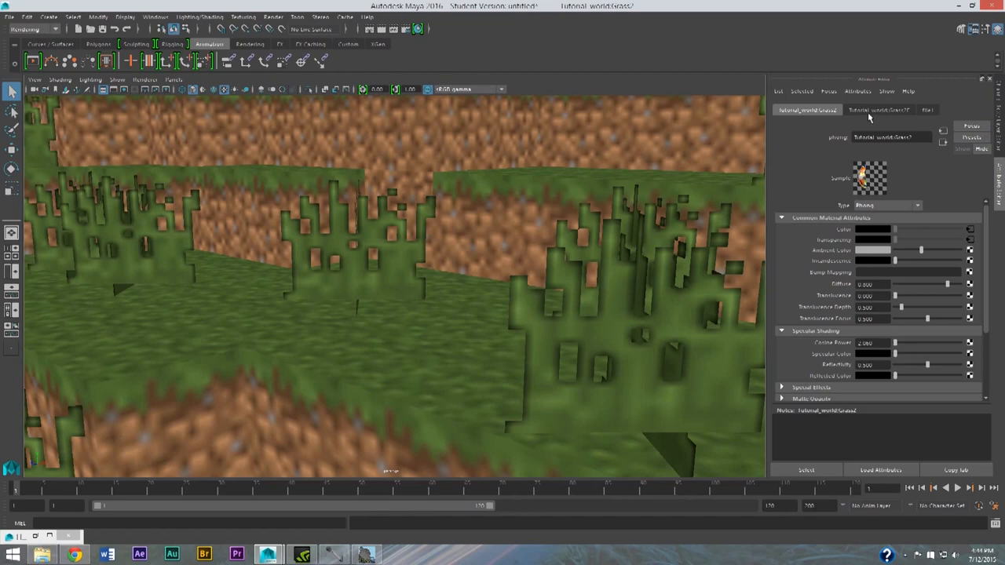
Show the tall grass file texture settings and its Filter Type choices to switch off Quadratic filtering.
left_click(878, 110)
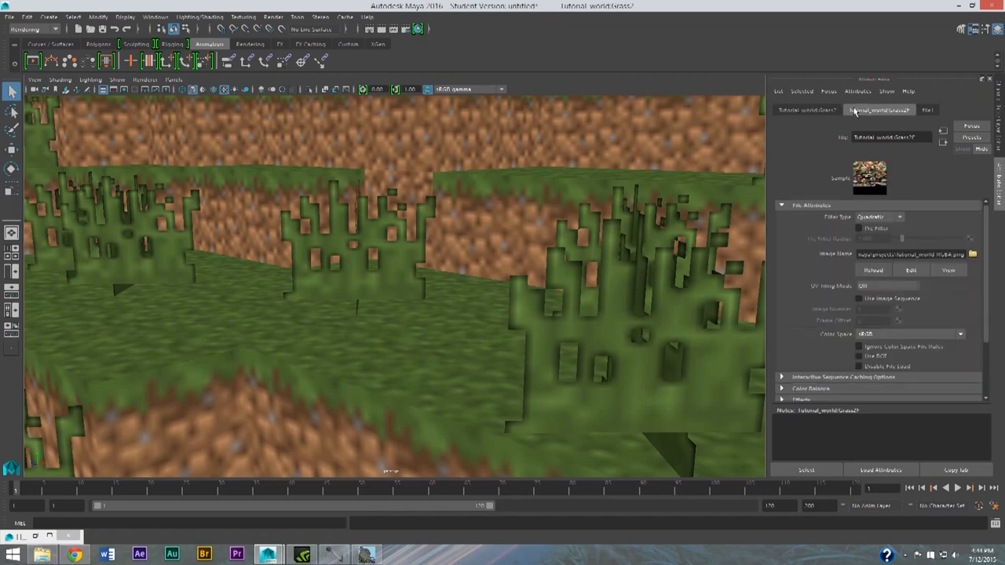
mouse_move(871, 223)
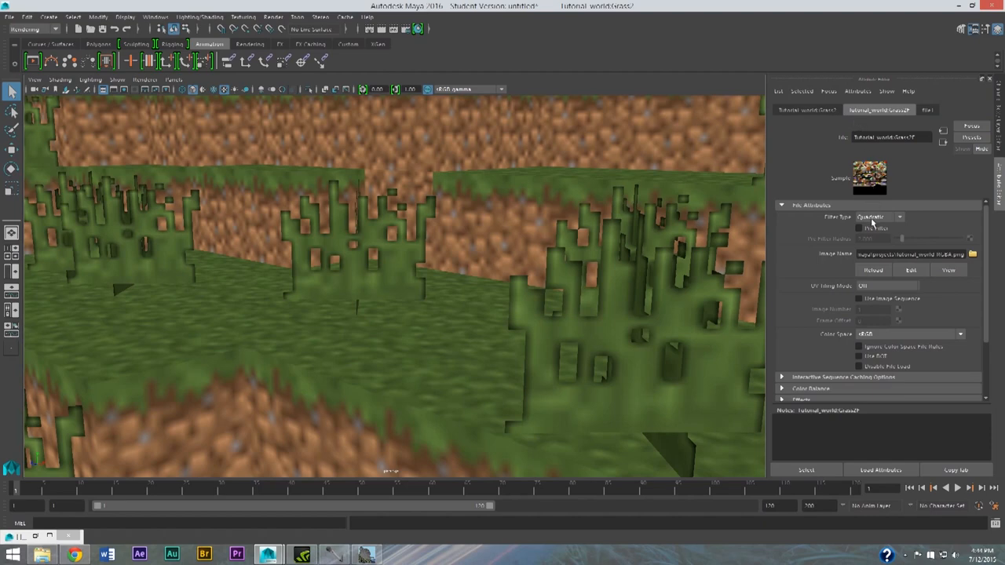
left_click(898, 216)
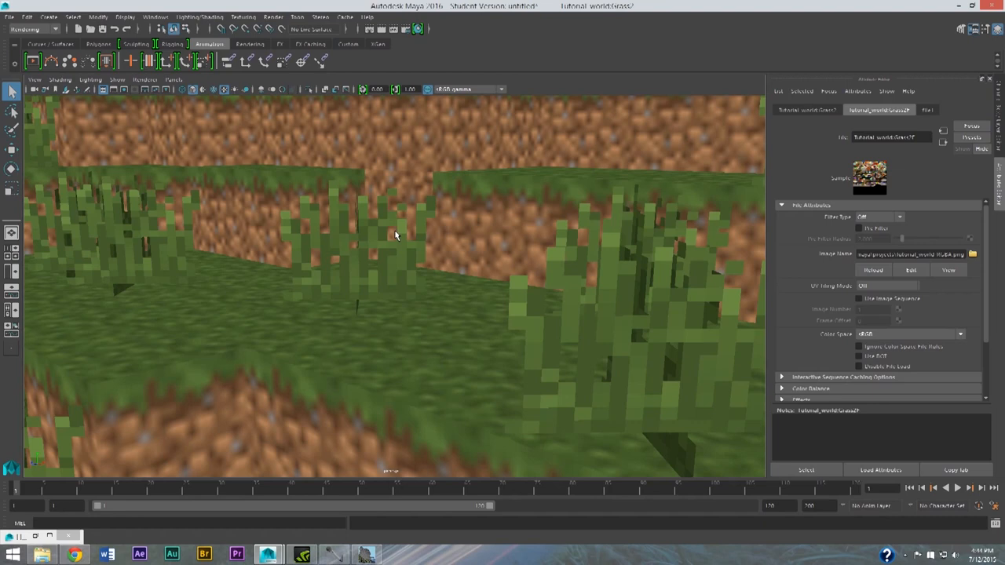
mouse_move(468, 190)
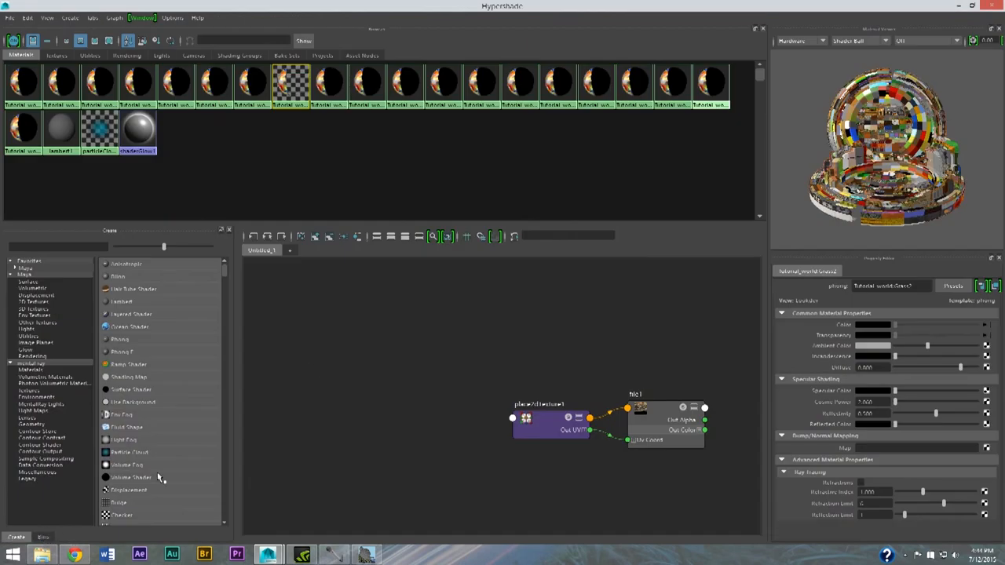
mouse_move(174, 81)
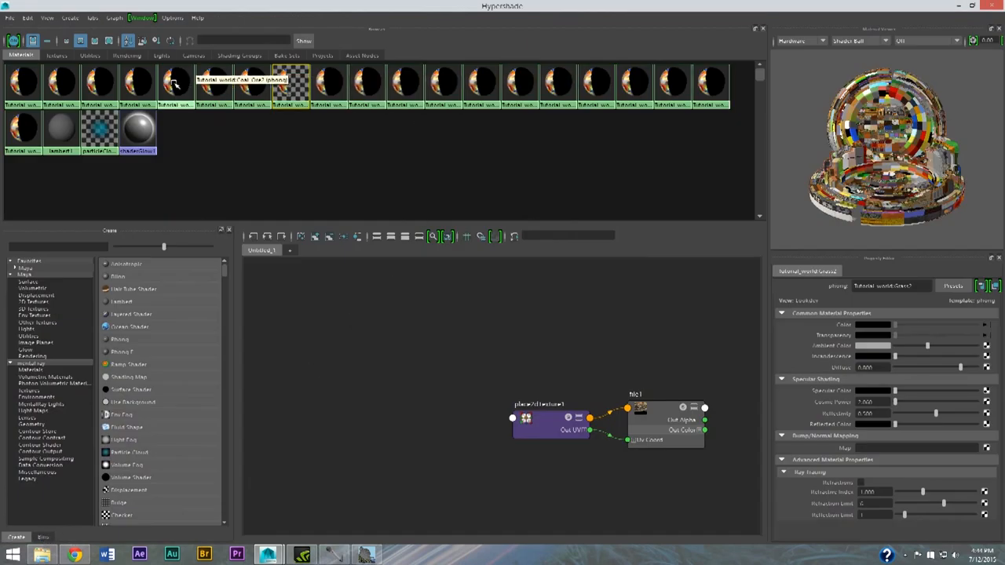
mouse_move(406, 86)
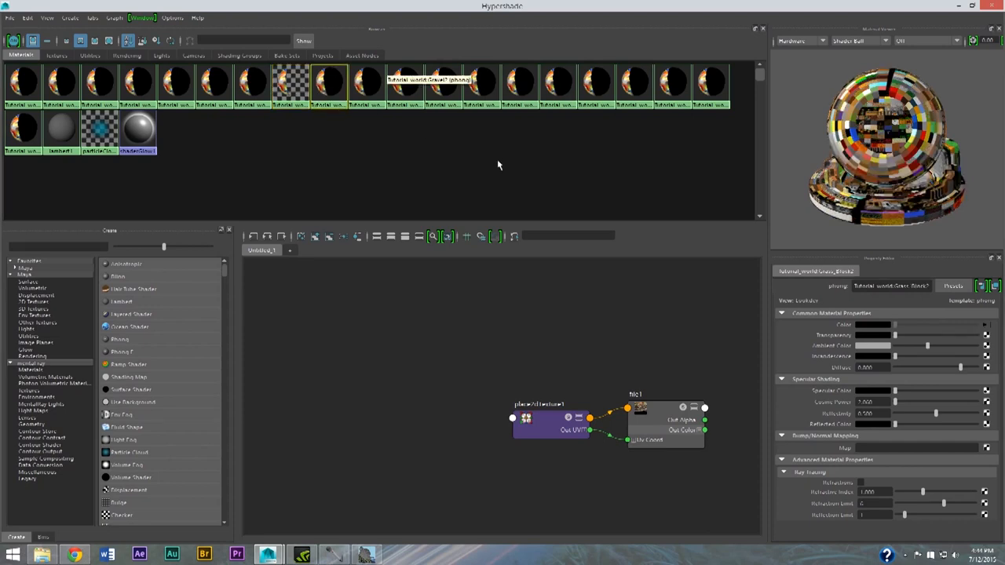
mouse_move(966, 329)
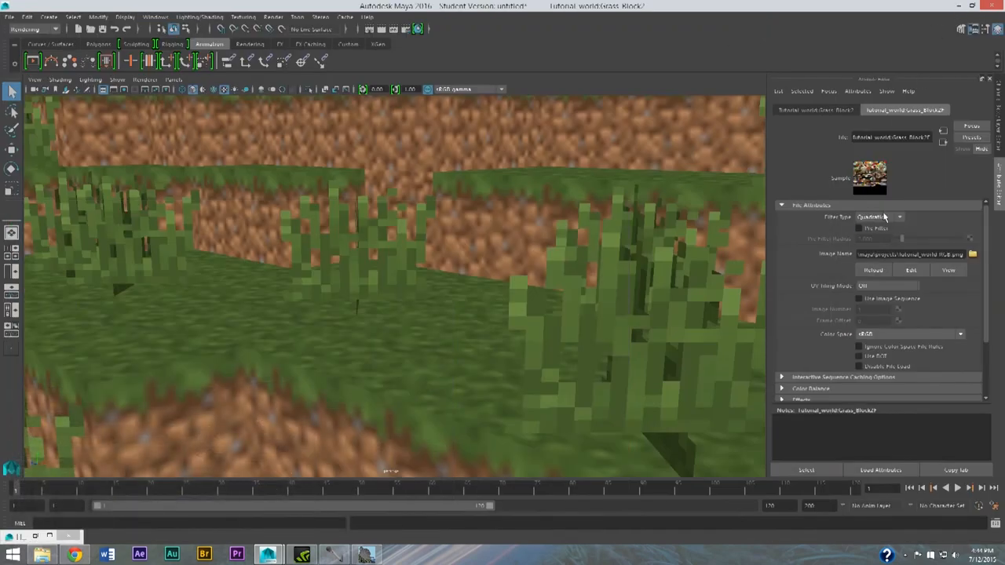
Set the grass block texture's Filter Type to Off so the ground is crisp.
left_click(879, 217)
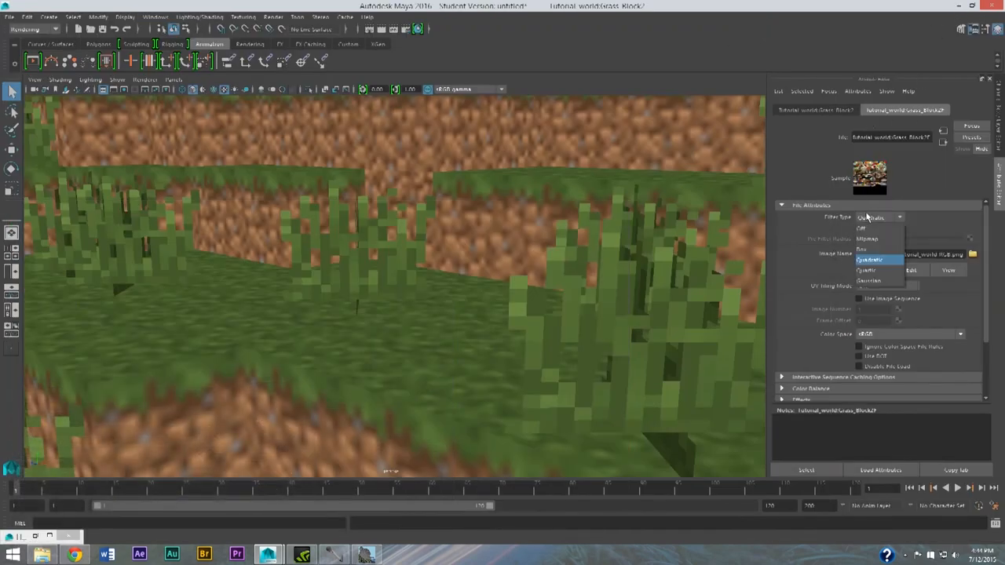
left_click(862, 229)
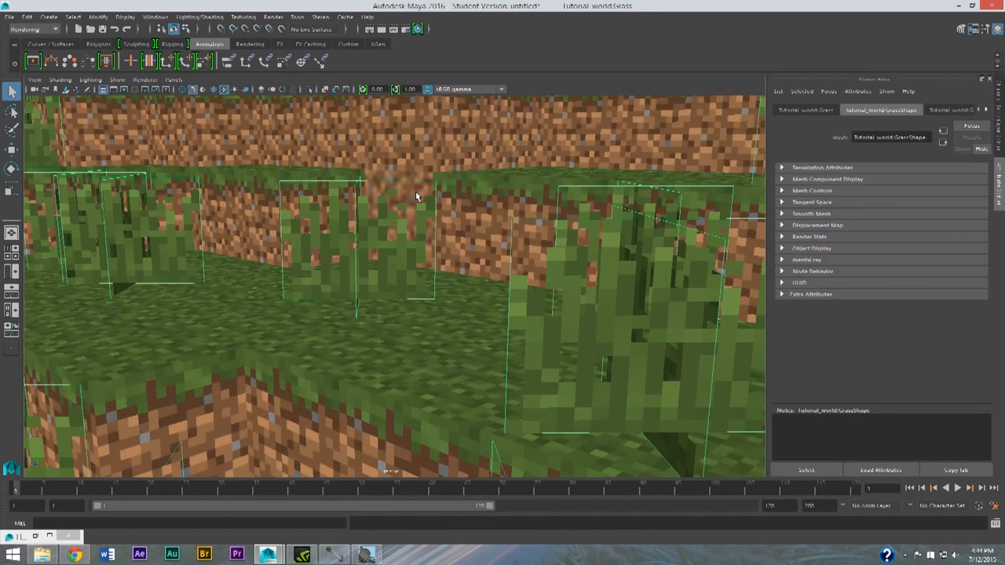
mouse_move(420, 179)
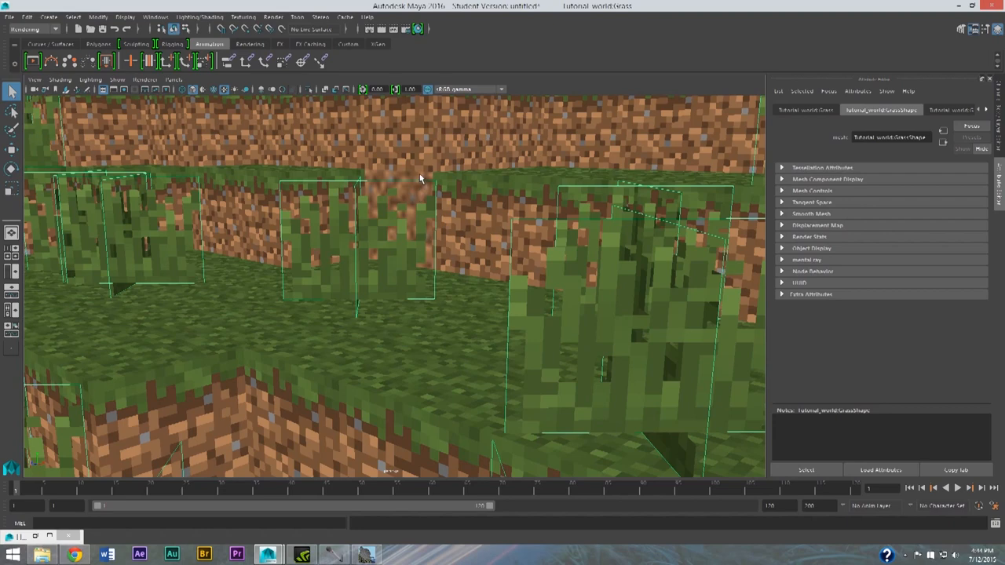
Set the tree and flower file textures' Filter Type to Off in the Attribute Editor.
left_click(945, 109)
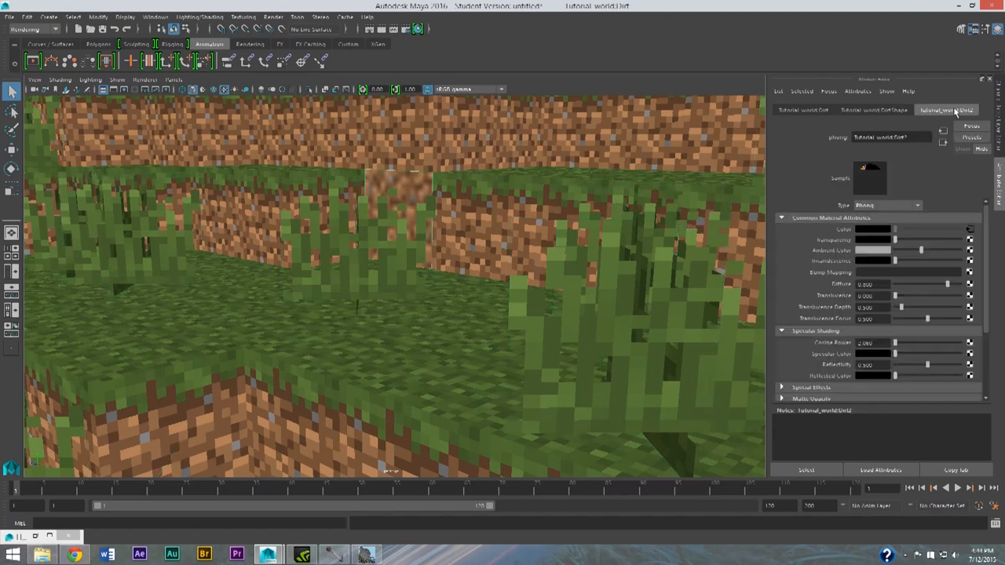
left_click(802, 110)
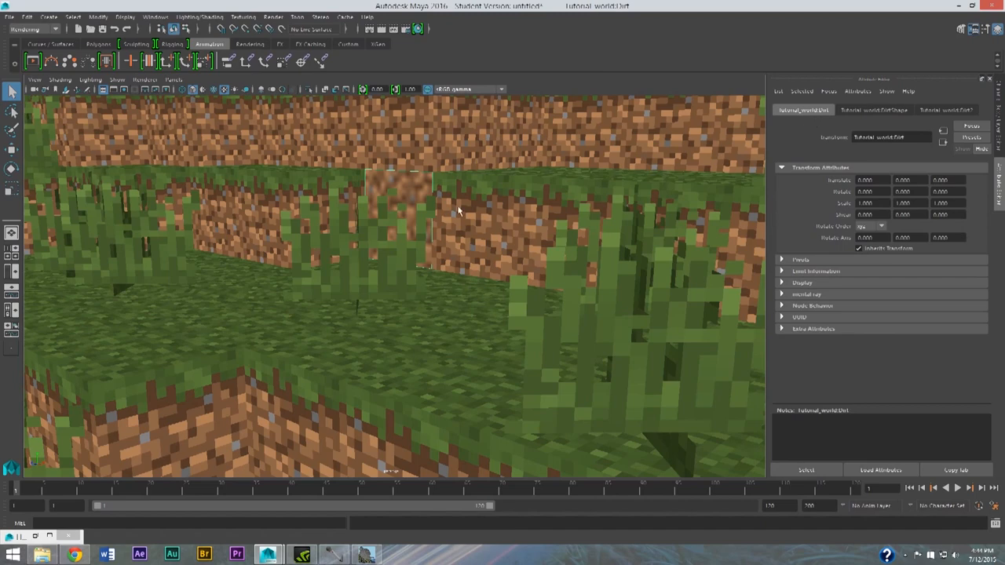
mouse_move(857, 91)
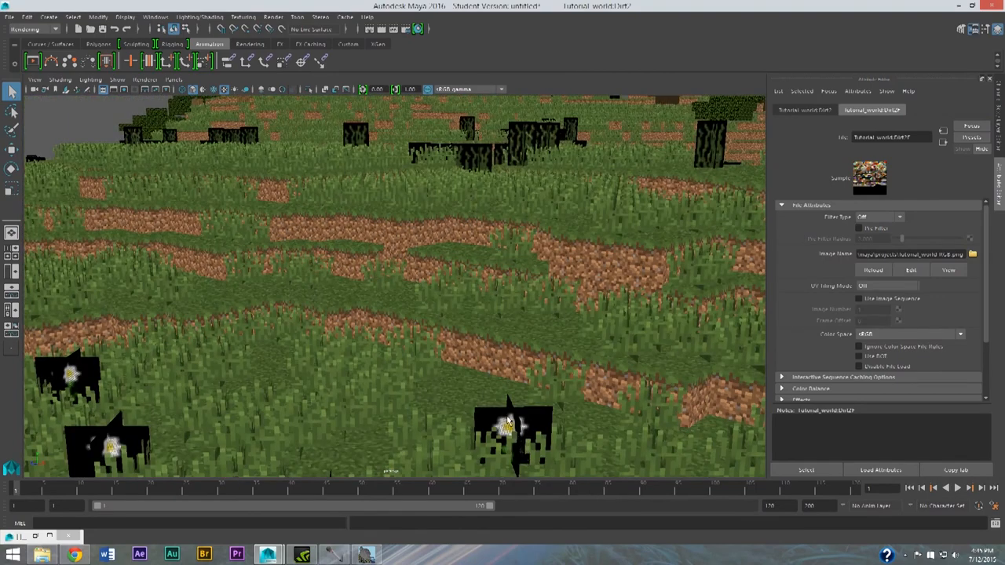
mouse_move(620, 275)
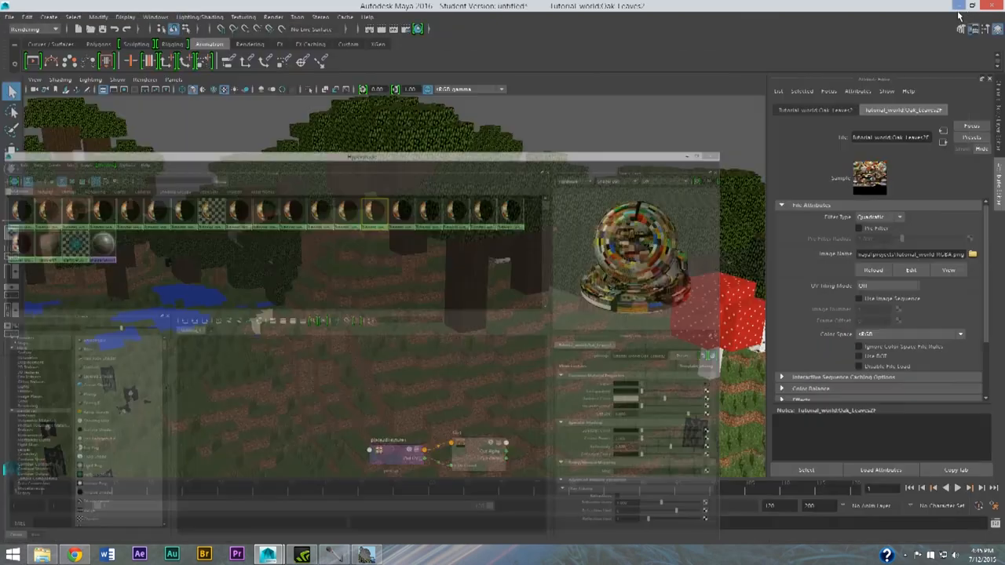
left_click(878, 217)
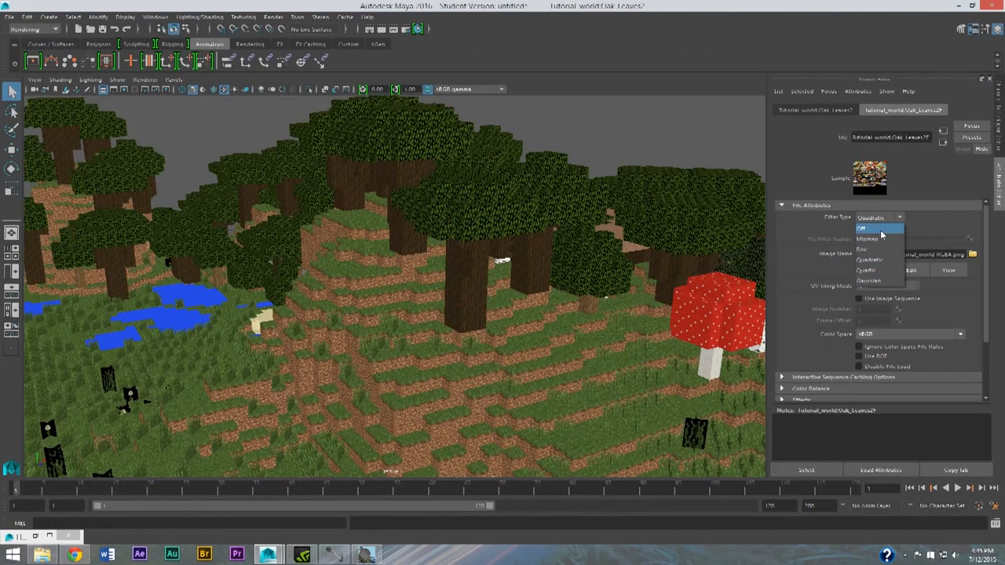
left_click(862, 229)
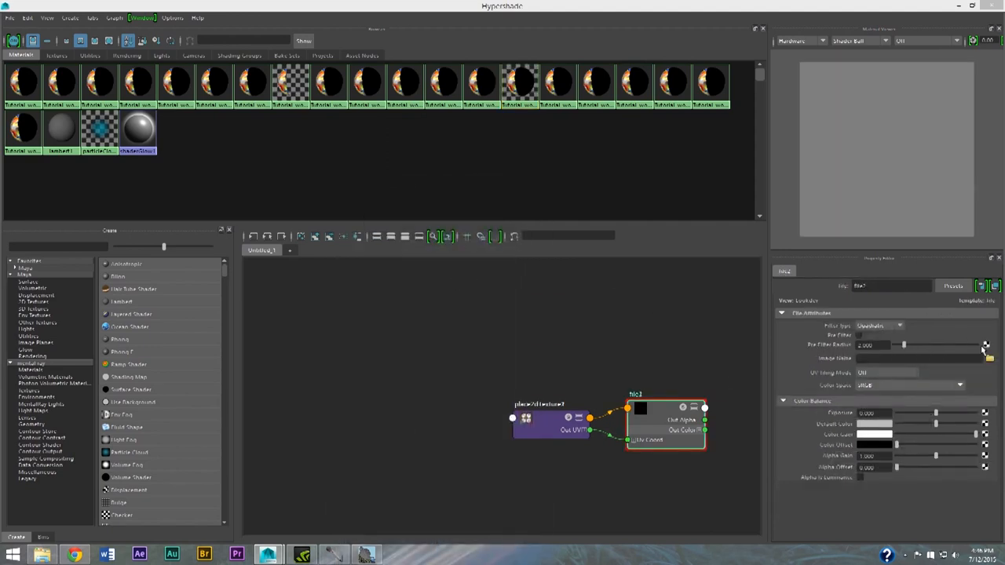
Assign the exported world texture PNG from sourceimages as the new file texture's image.
left_click(987, 358)
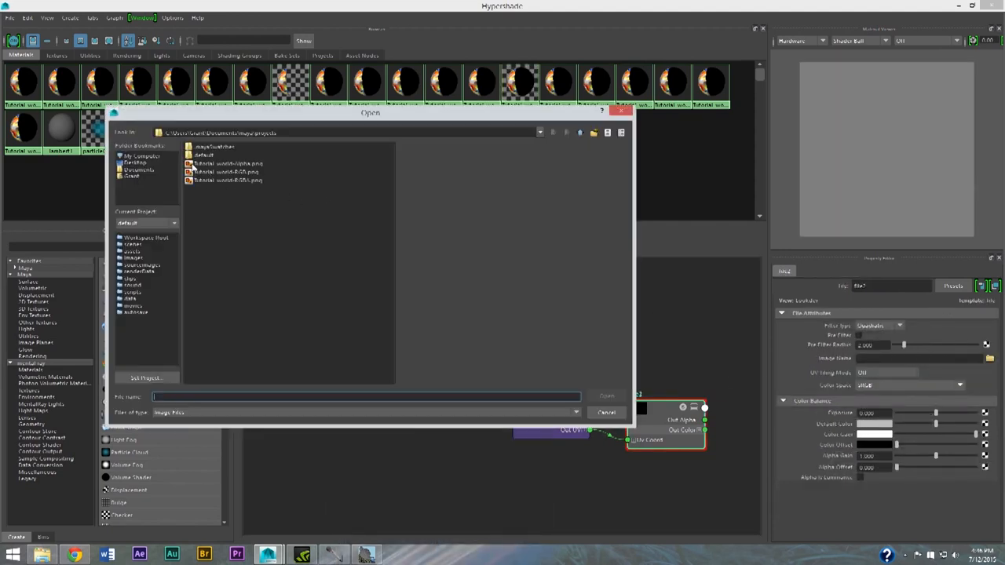
left_click(606, 395)
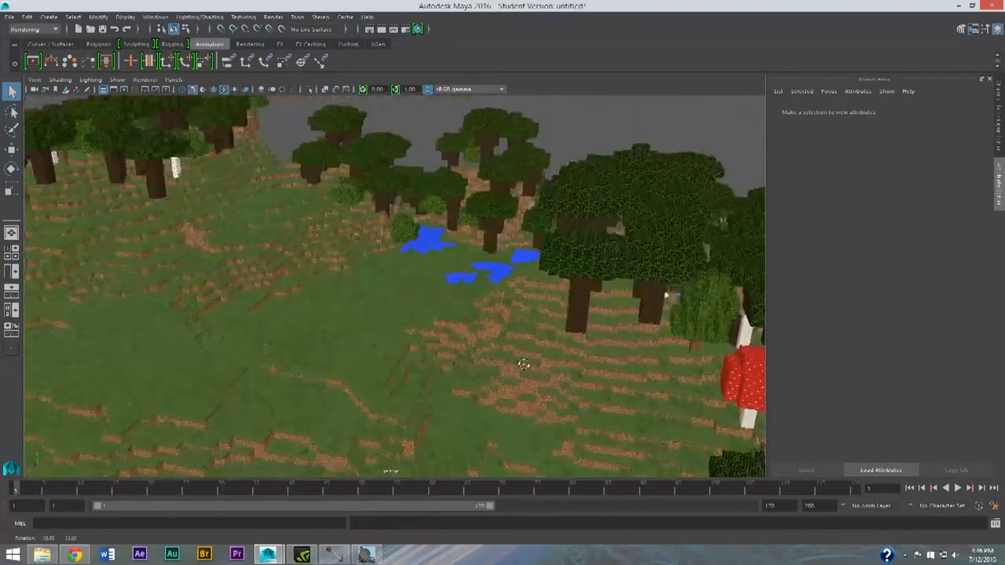
Tumble the viewport across the forest before bringing up Render Settings.
left_click_drag(524, 364, 380, 345)
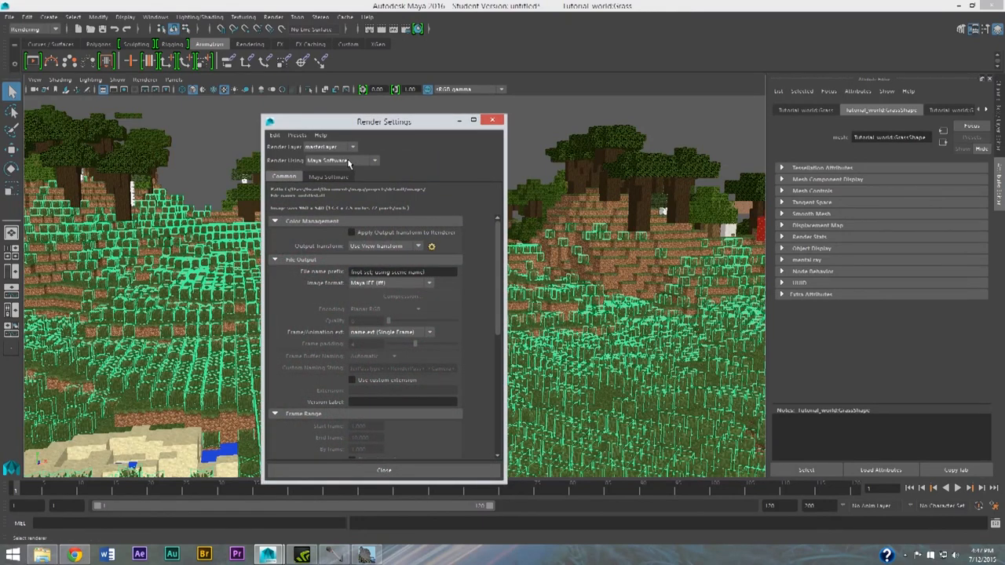
Switch the renderer to mental ray and create a Physical Sun and Sky environment.
left_click(342, 160)
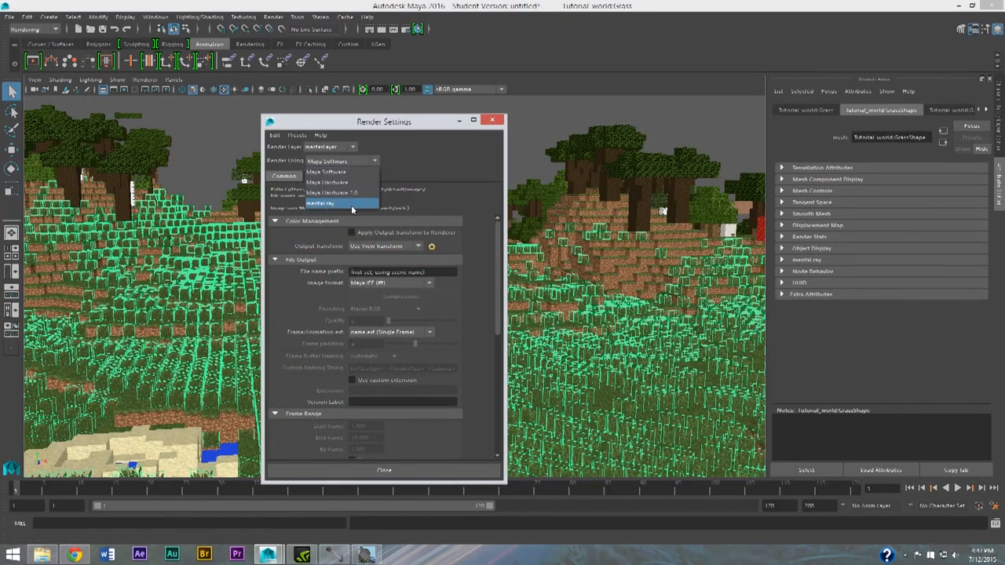
left_click(320, 204)
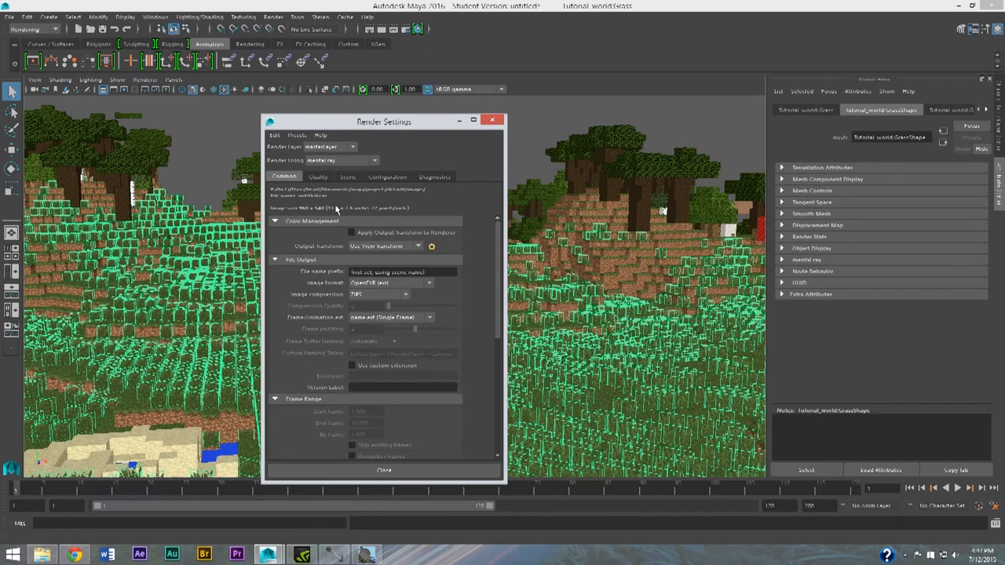
mouse_move(328, 160)
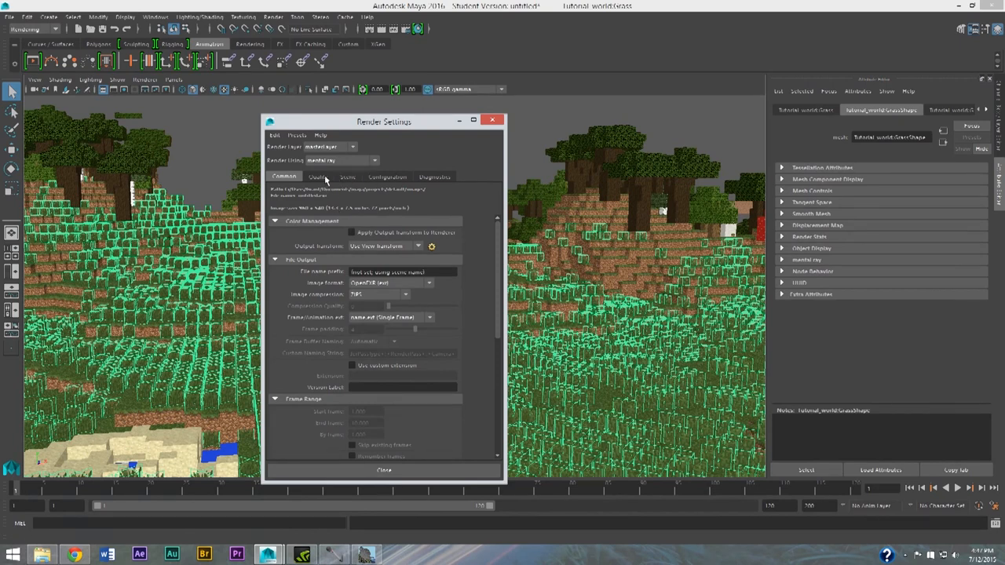
left_click(347, 175)
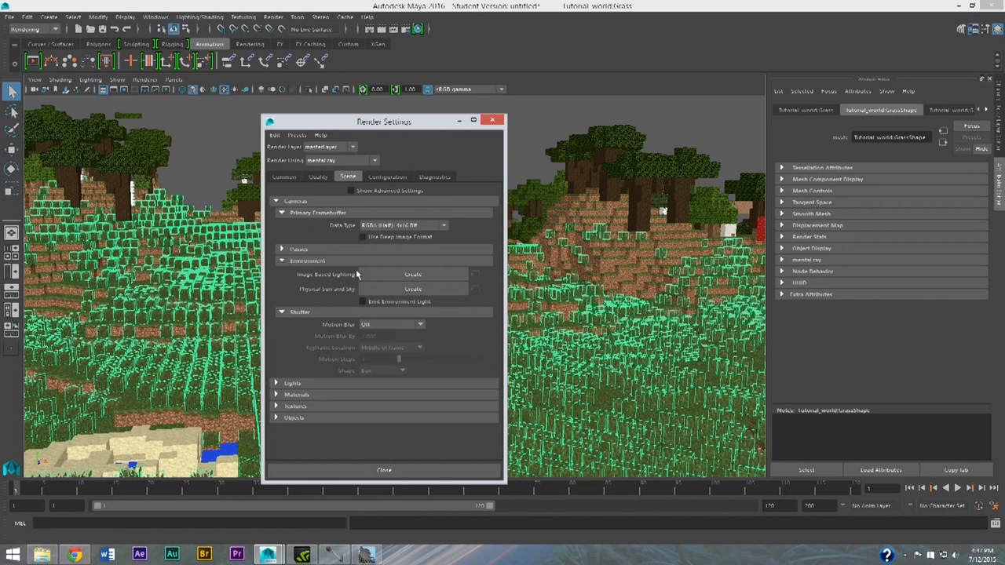
left_click(411, 289)
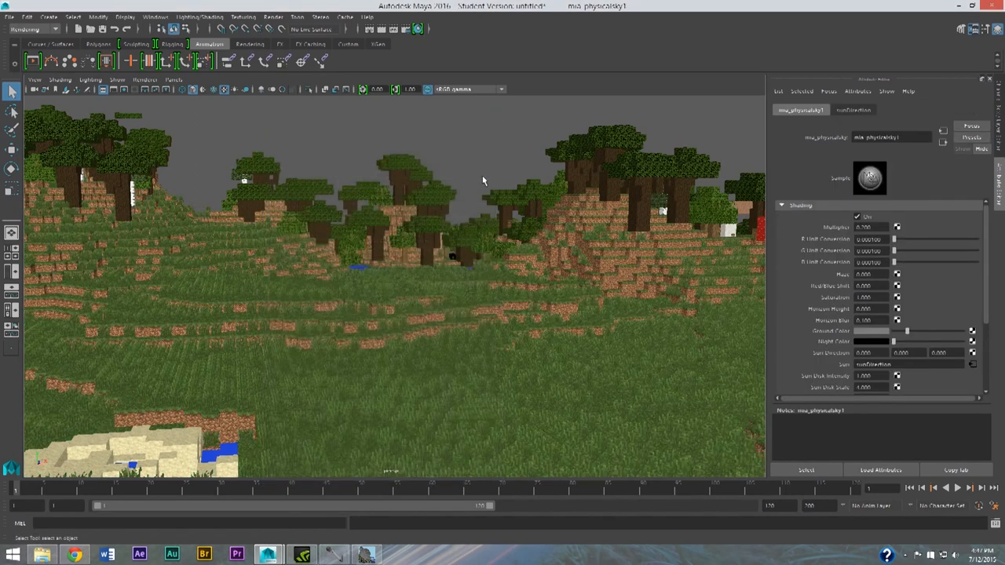
Frame the camera over the ponds and sand, render the sky-lit frame, and reopen Render Settings.
left_click_drag(483, 181, 442, 243)
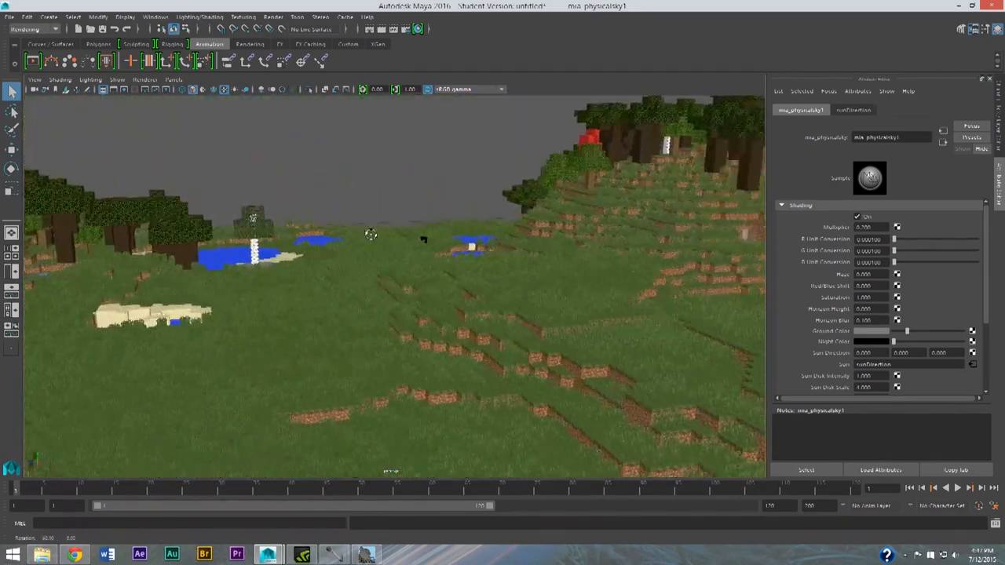
left_click_drag(370, 236, 578, 254)
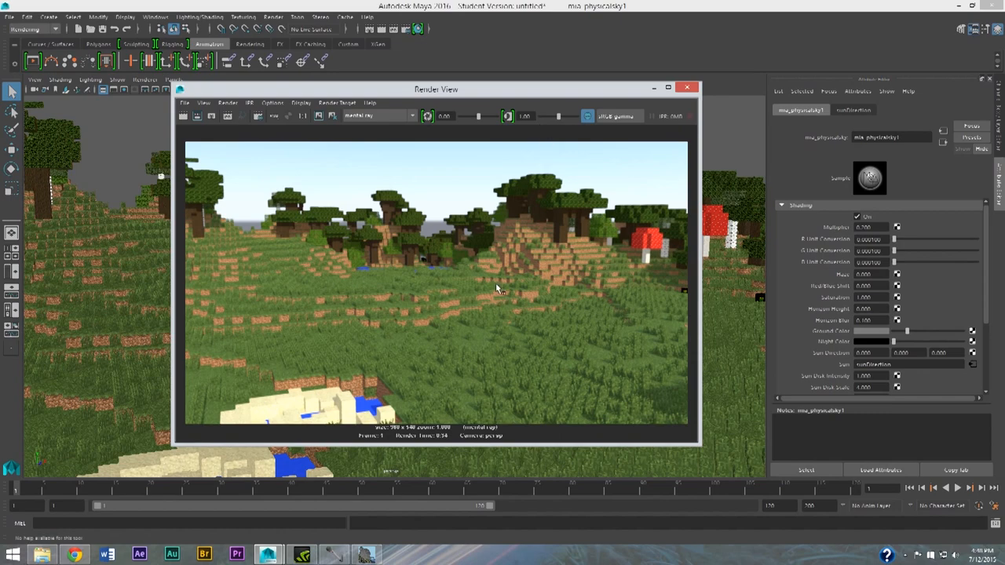
mouse_move(679, 99)
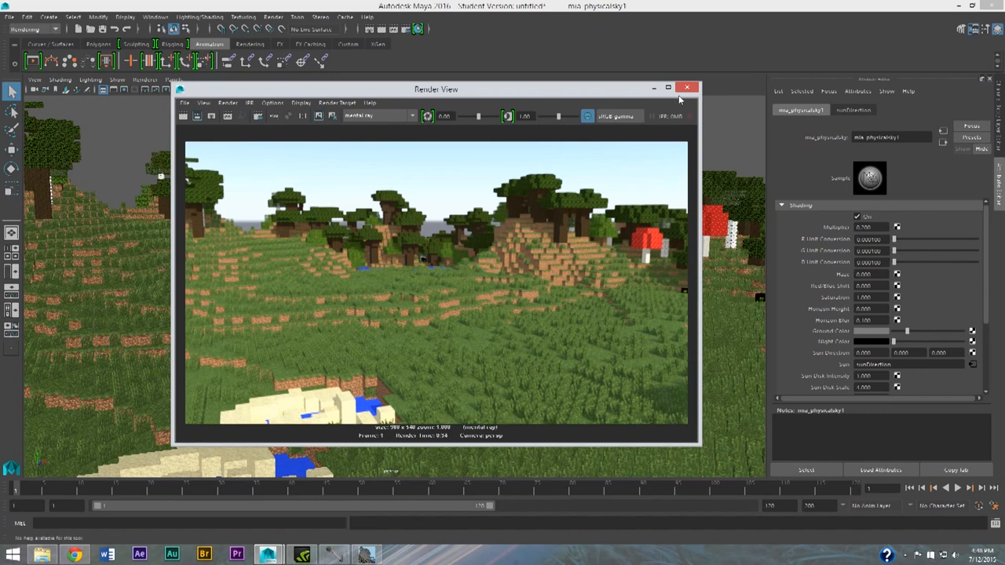
left_click(687, 88)
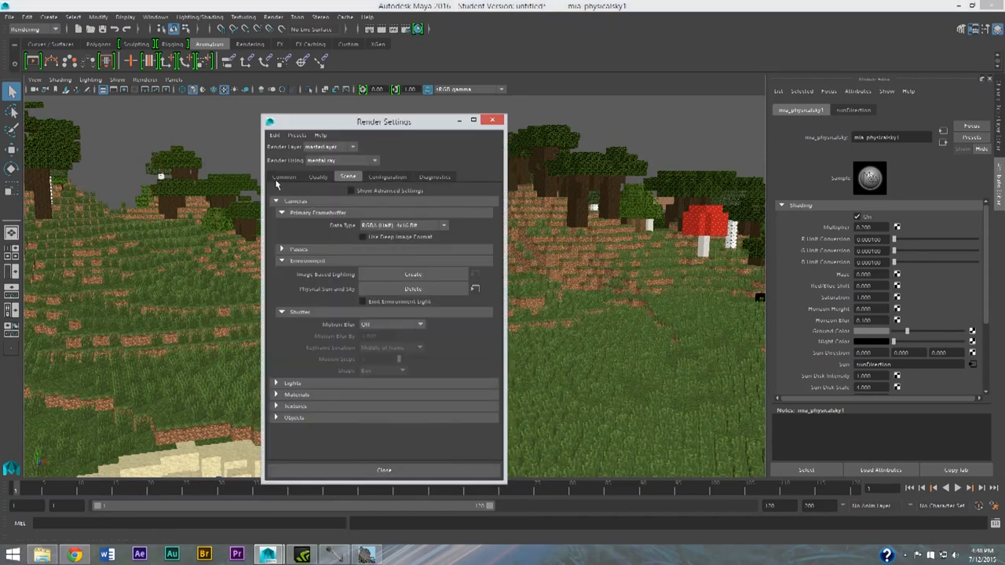
Review the Quality tab, then choose an HD image size preset on the Common tab.
left_click(317, 176)
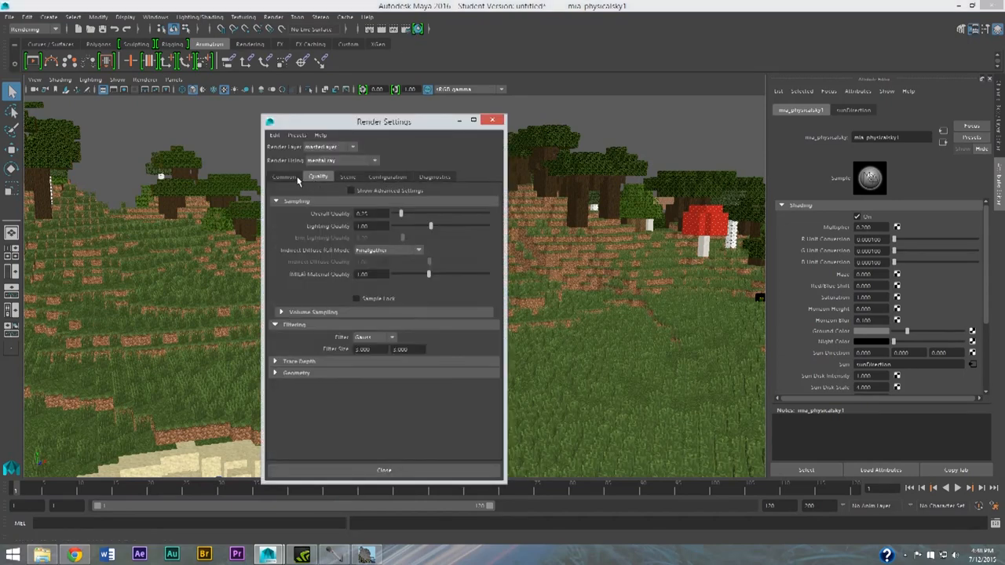
left_click(284, 176)
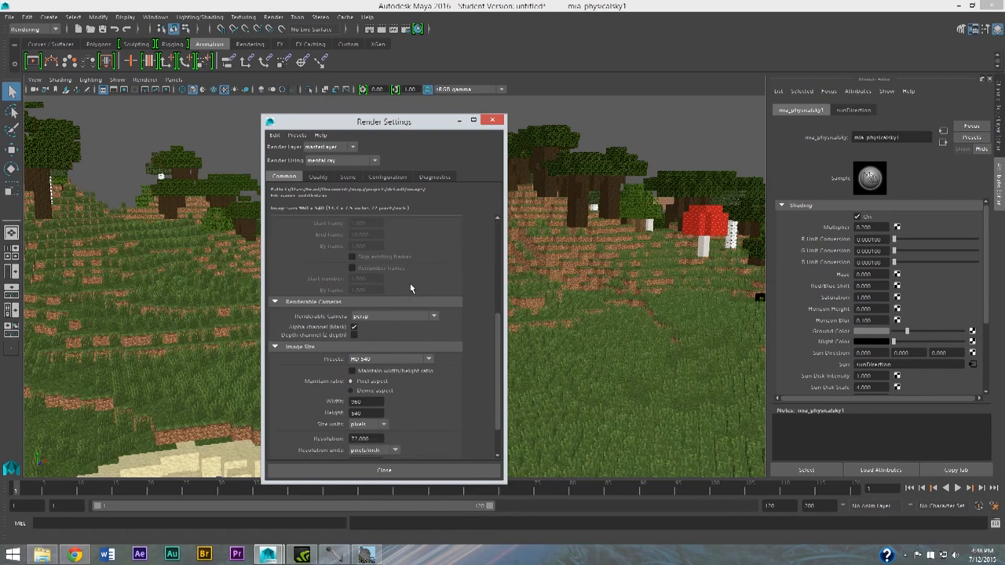
scroll("down", 3)
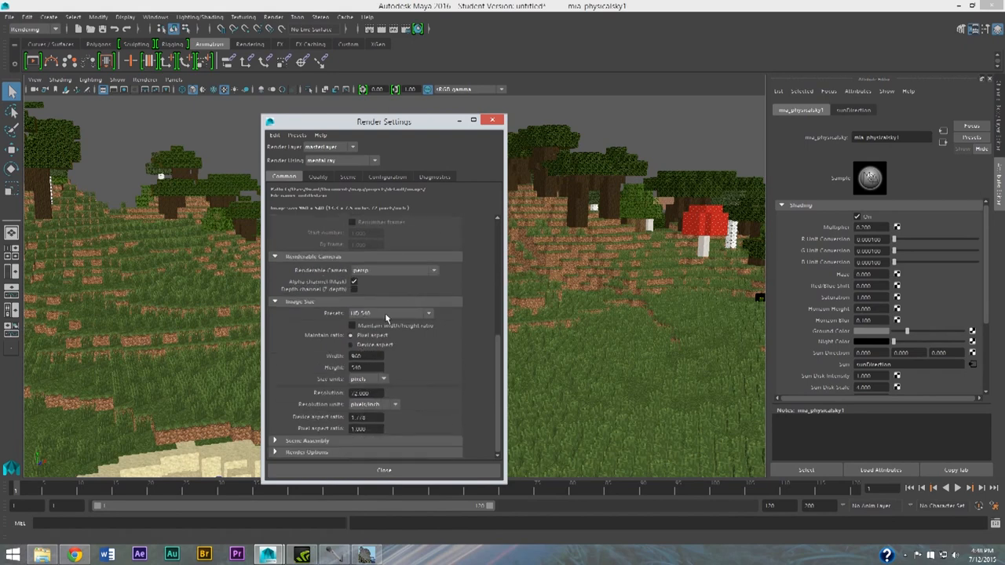
left_click(426, 314)
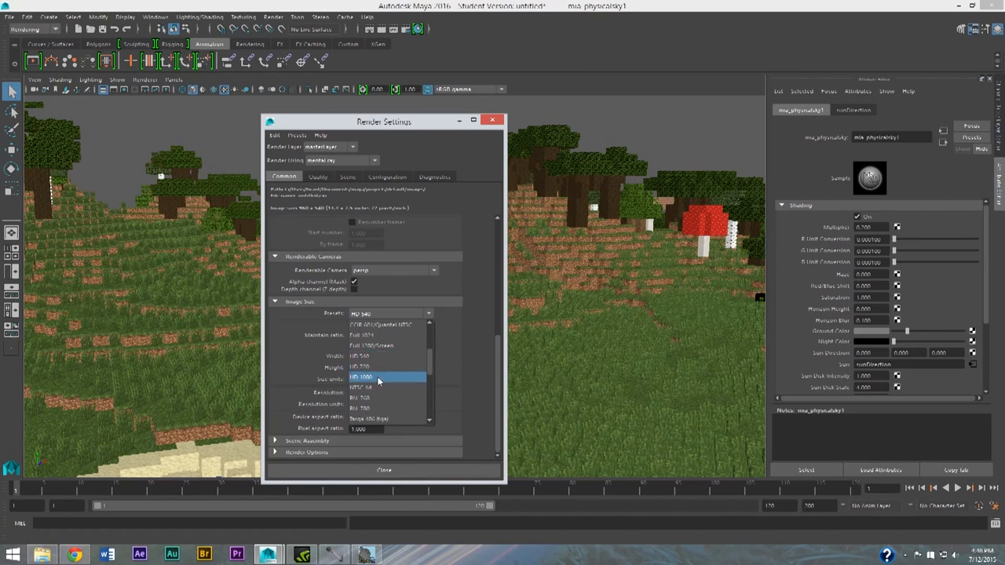
mouse_move(376, 368)
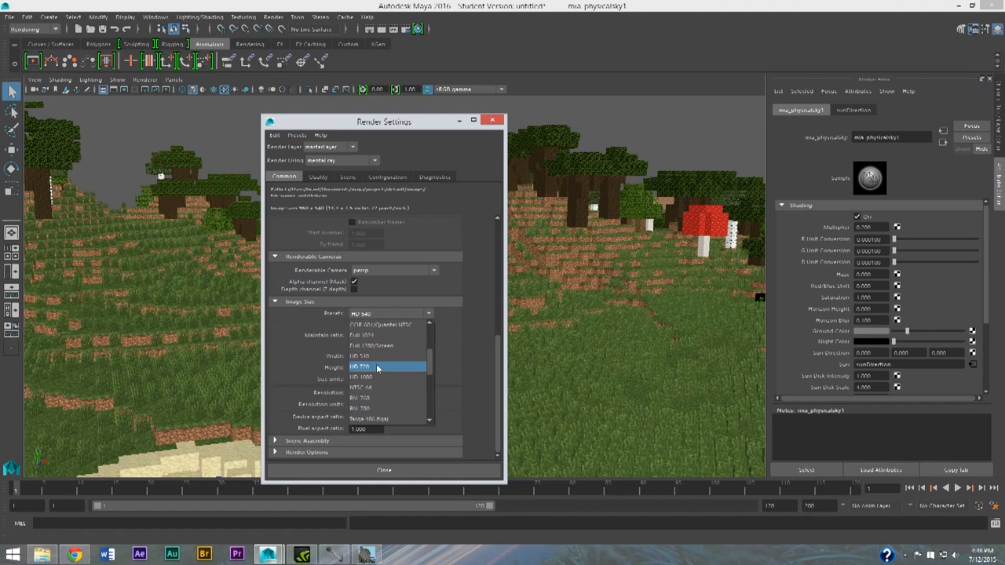
mouse_move(375, 369)
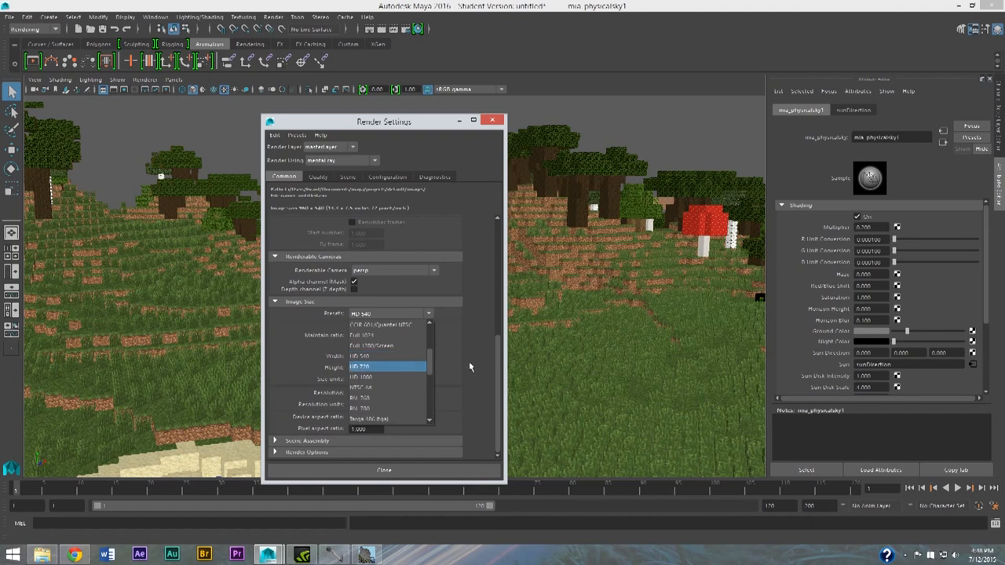
left_click(386, 365)
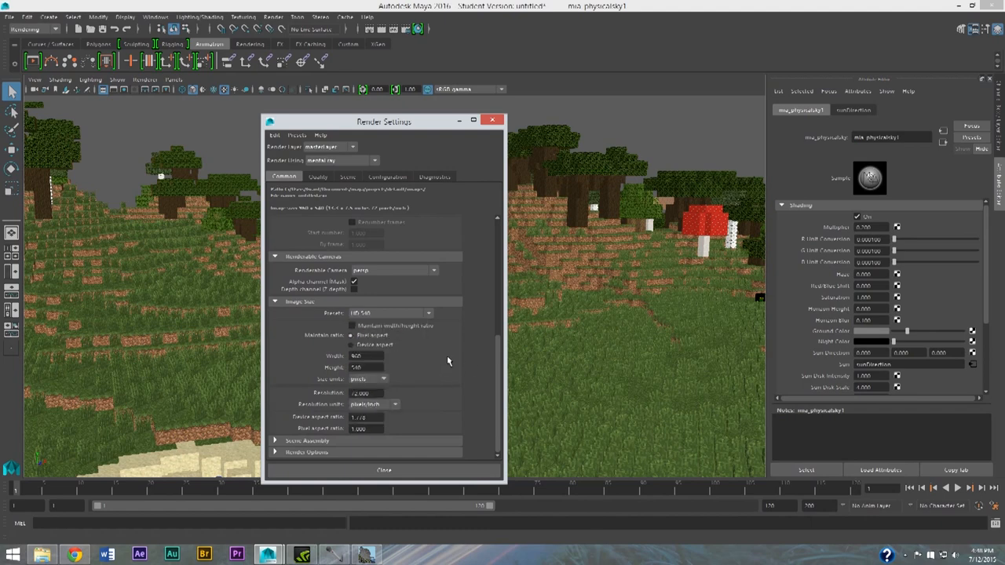
mouse_move(408, 314)
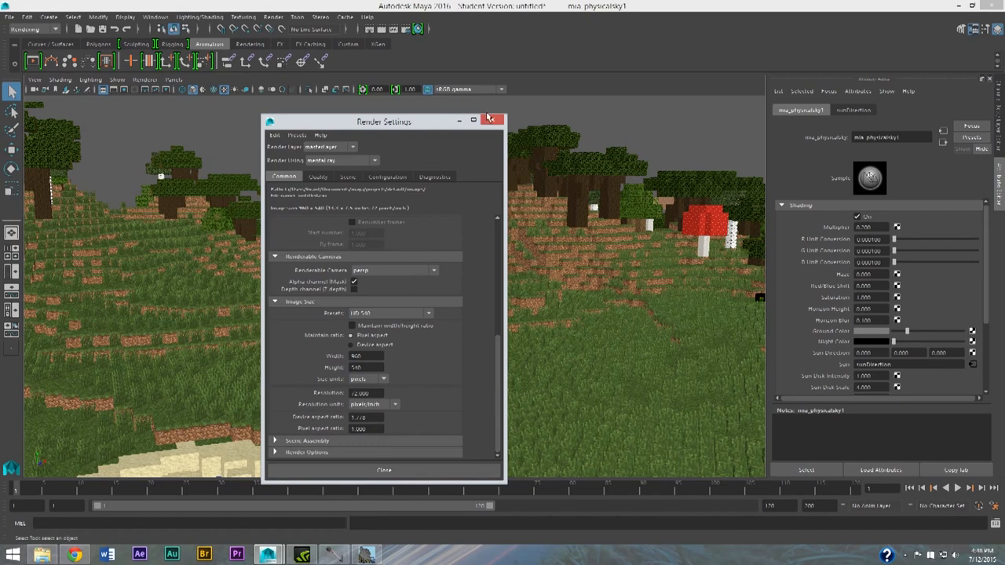
Lower the camera to ground level near a tree trunk and render the grassy slope close-up.
left_click(493, 120)
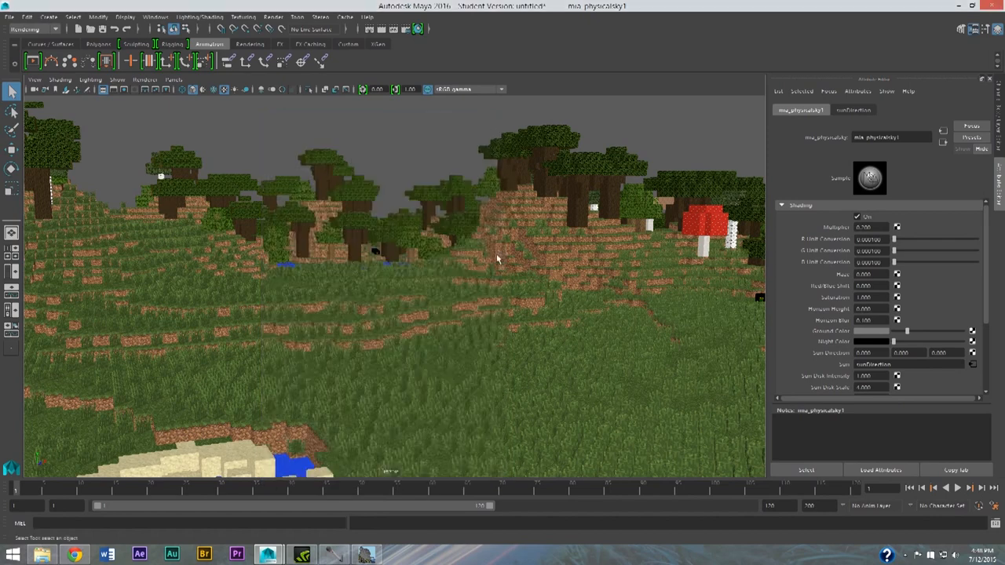
left_click_drag(496, 259, 467, 285)
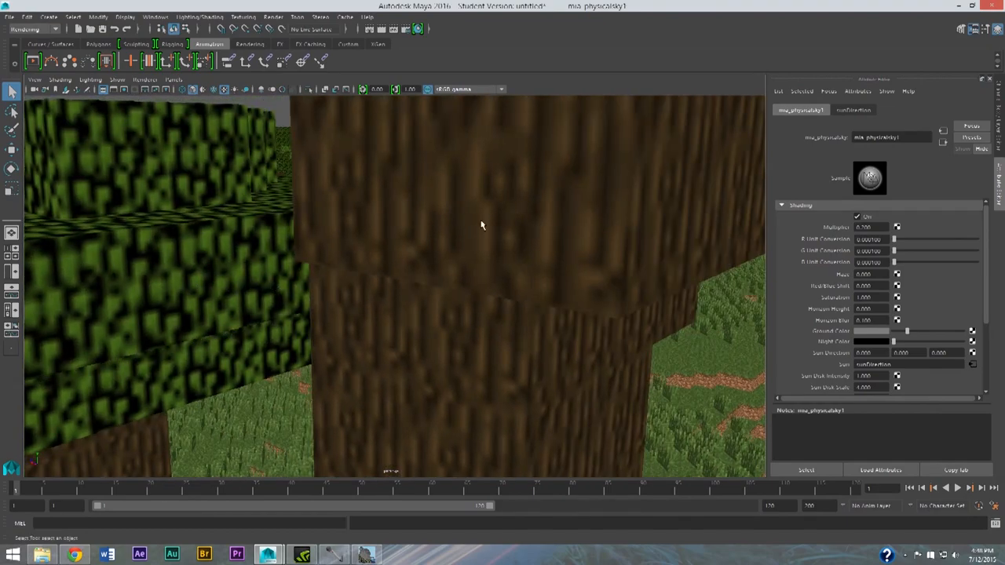
left_click_drag(482, 226, 325, 301)
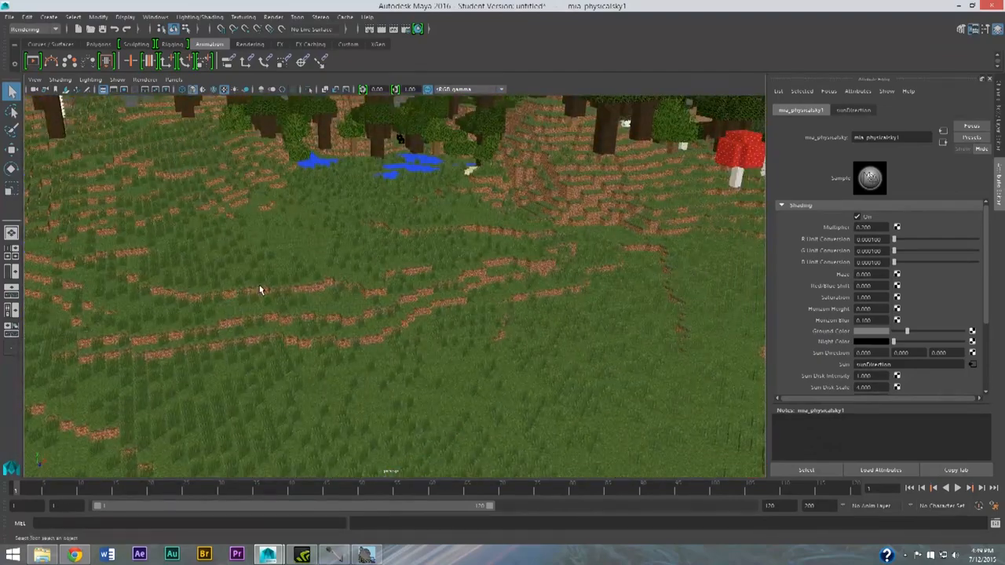
left_click_drag(261, 289, 370, 294)
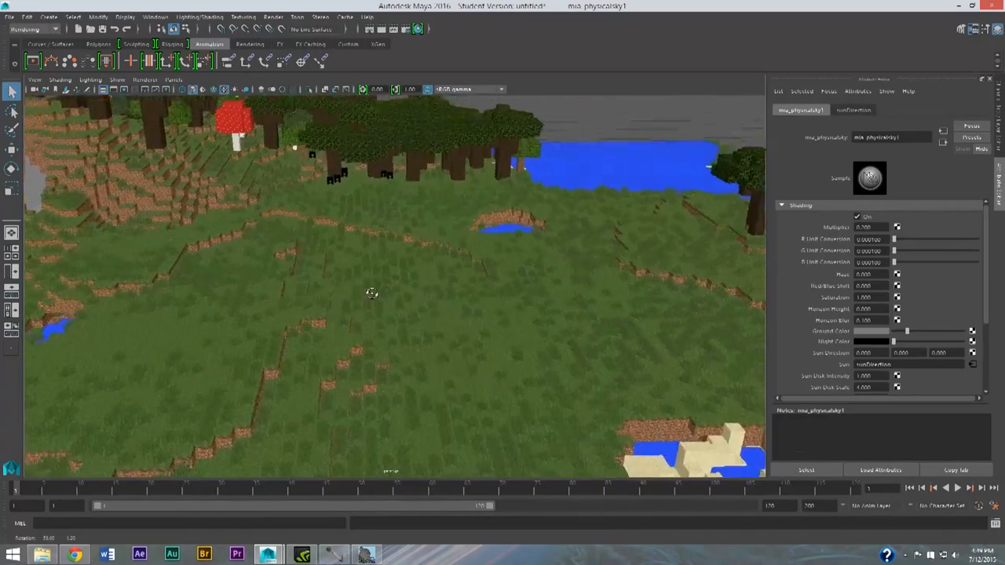
left_click_drag(371, 294, 468, 285)
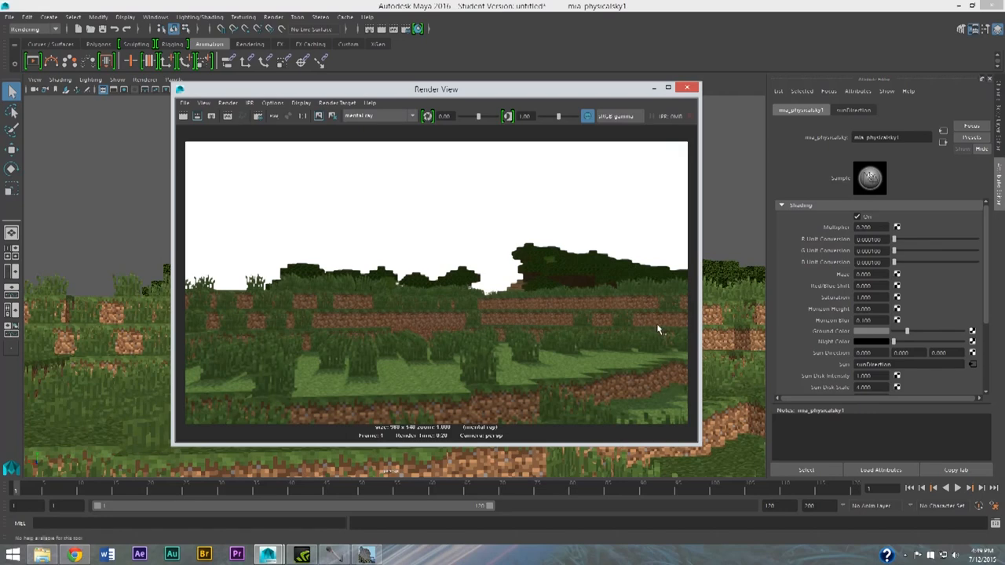
Close the Render View to return to the hillside scene view.
left_click(688, 88)
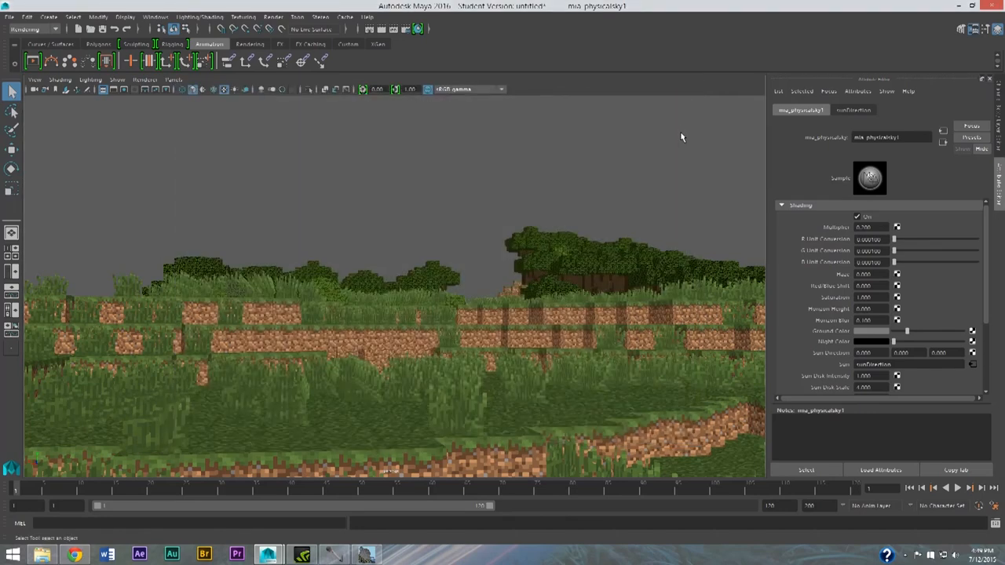
mouse_move(673, 179)
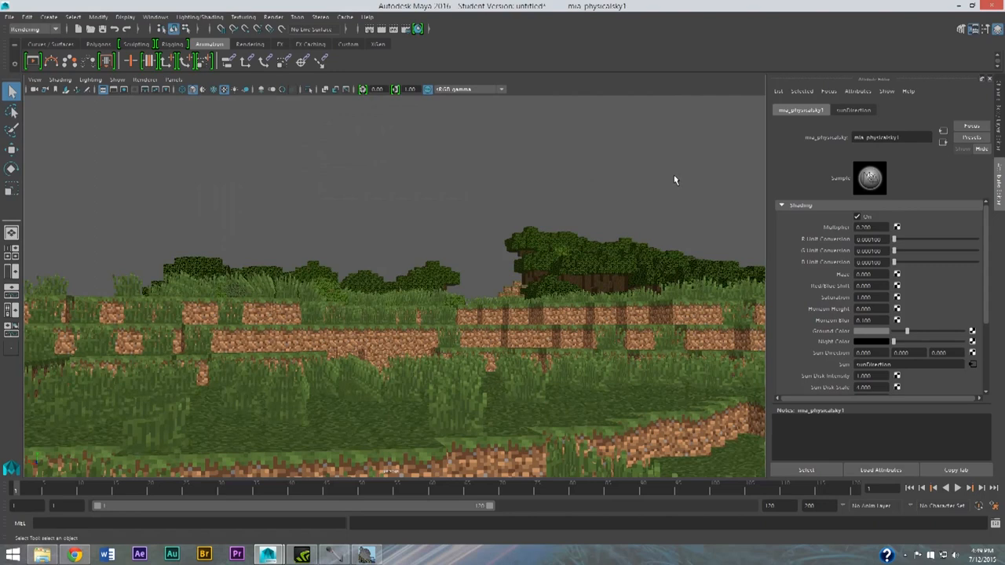
mouse_move(668, 194)
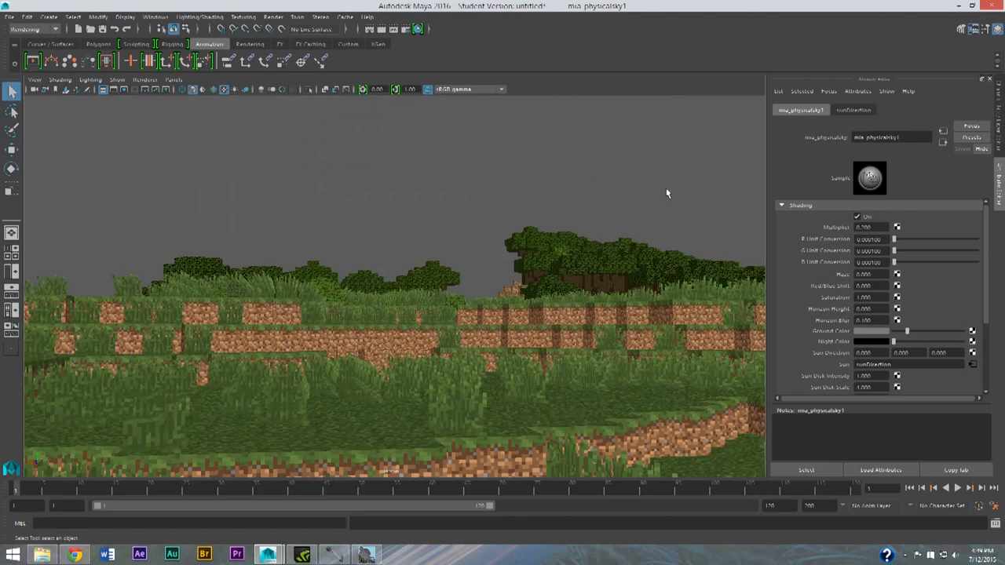